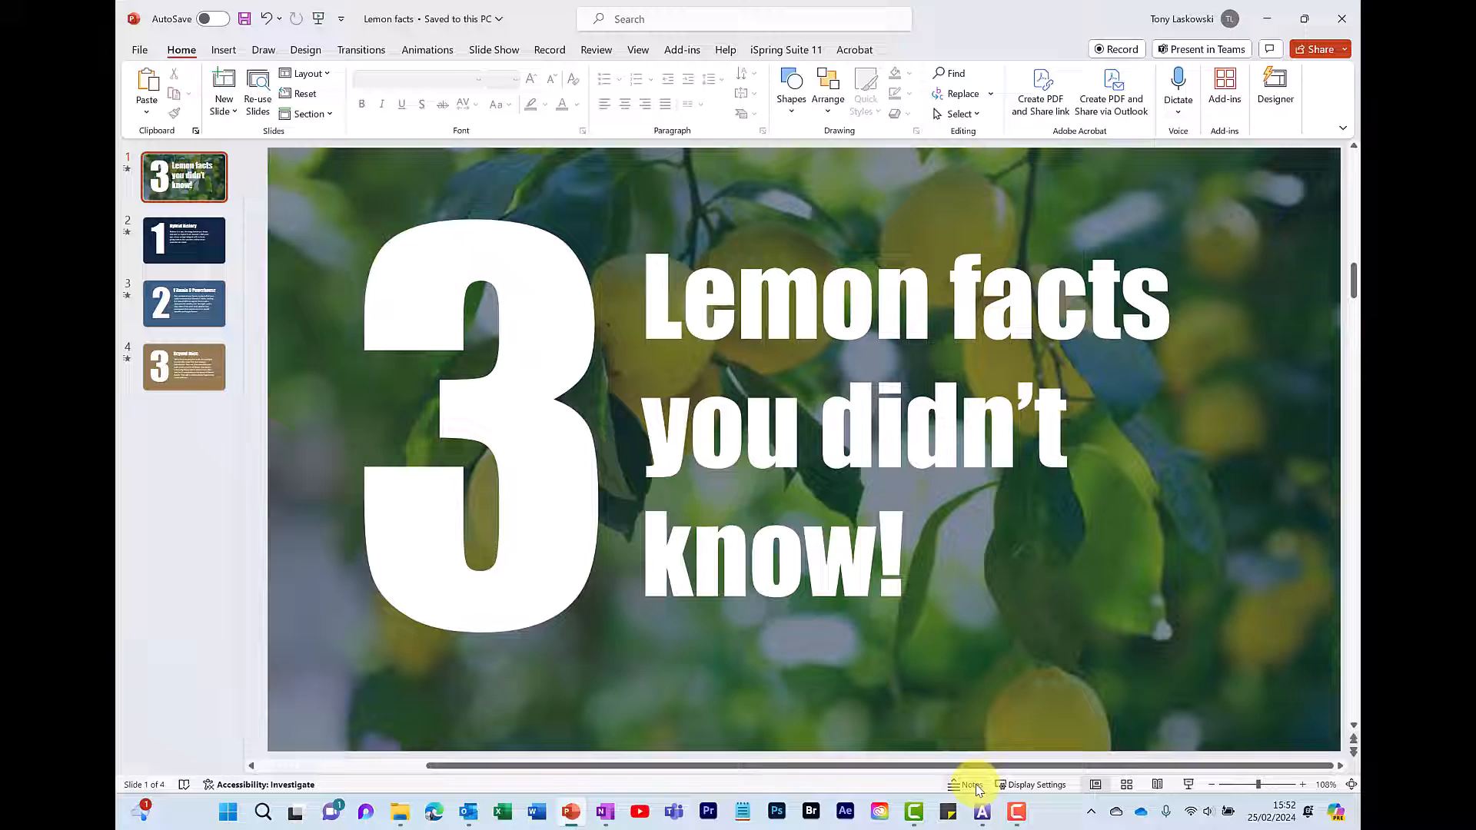
Show the speaker notes and review each slide's script, ending on the title slide
left_click(964, 784)
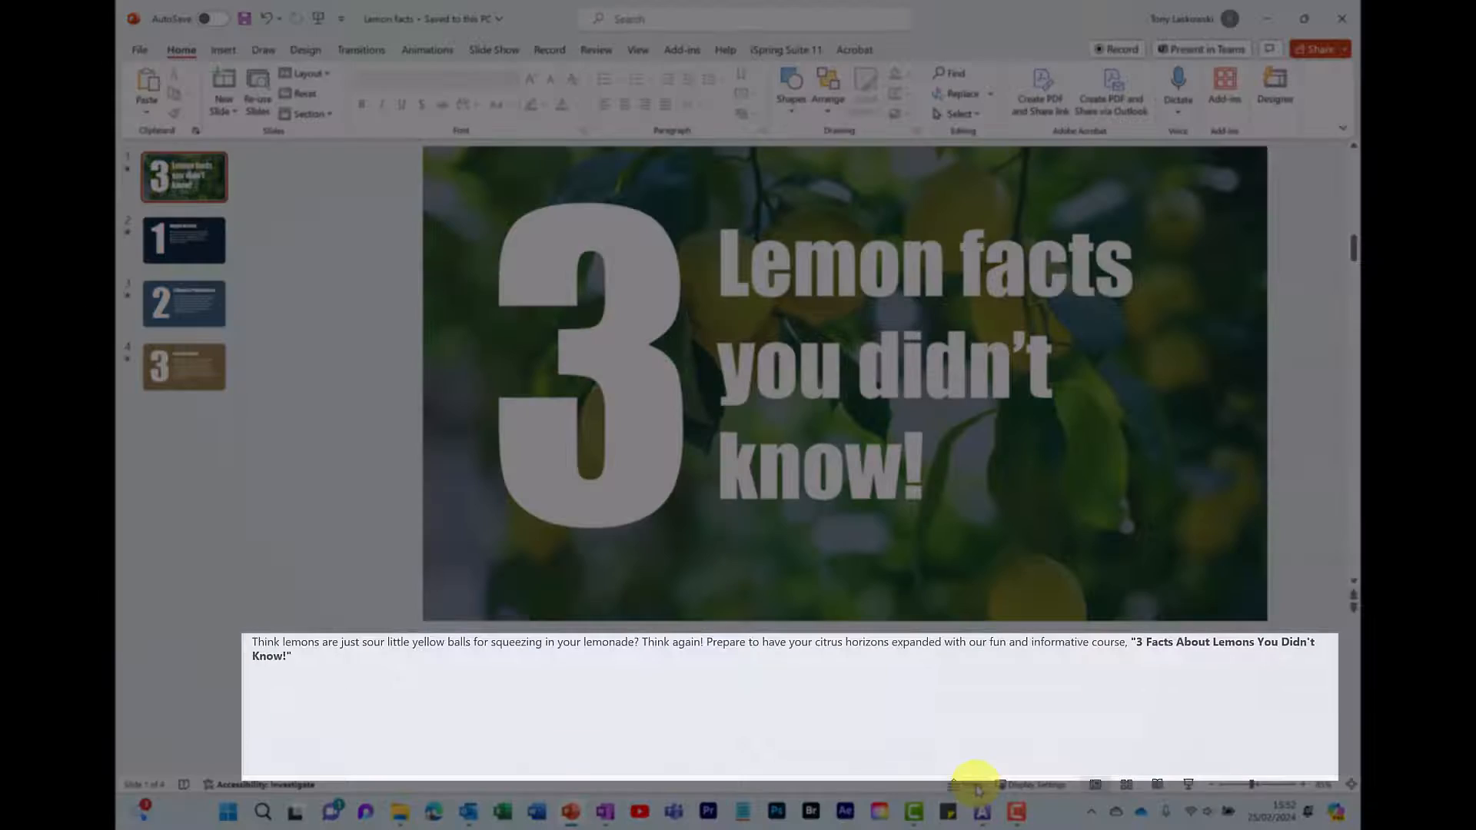
left_click(184, 240)
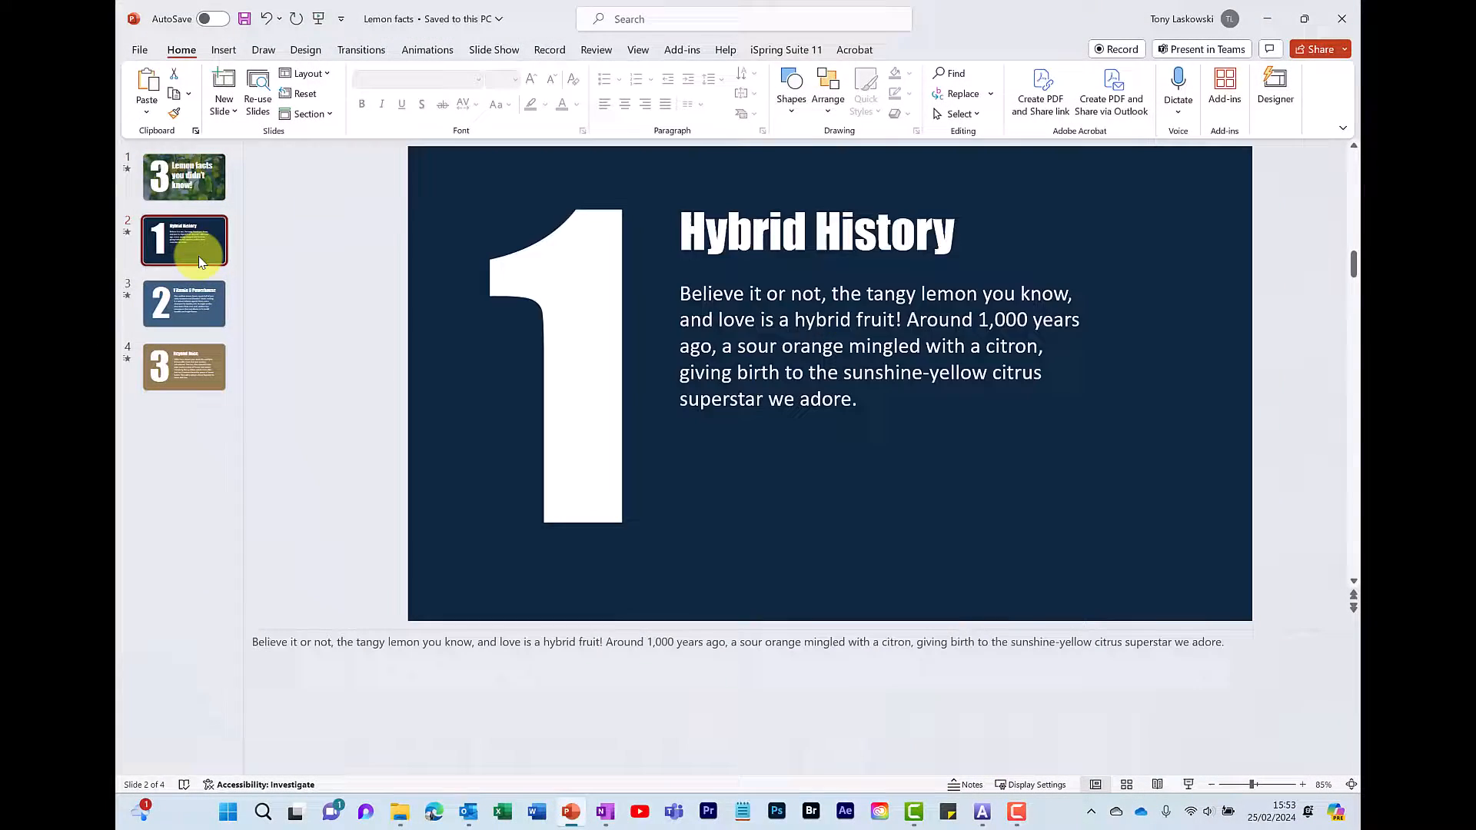
left_click(184, 366)
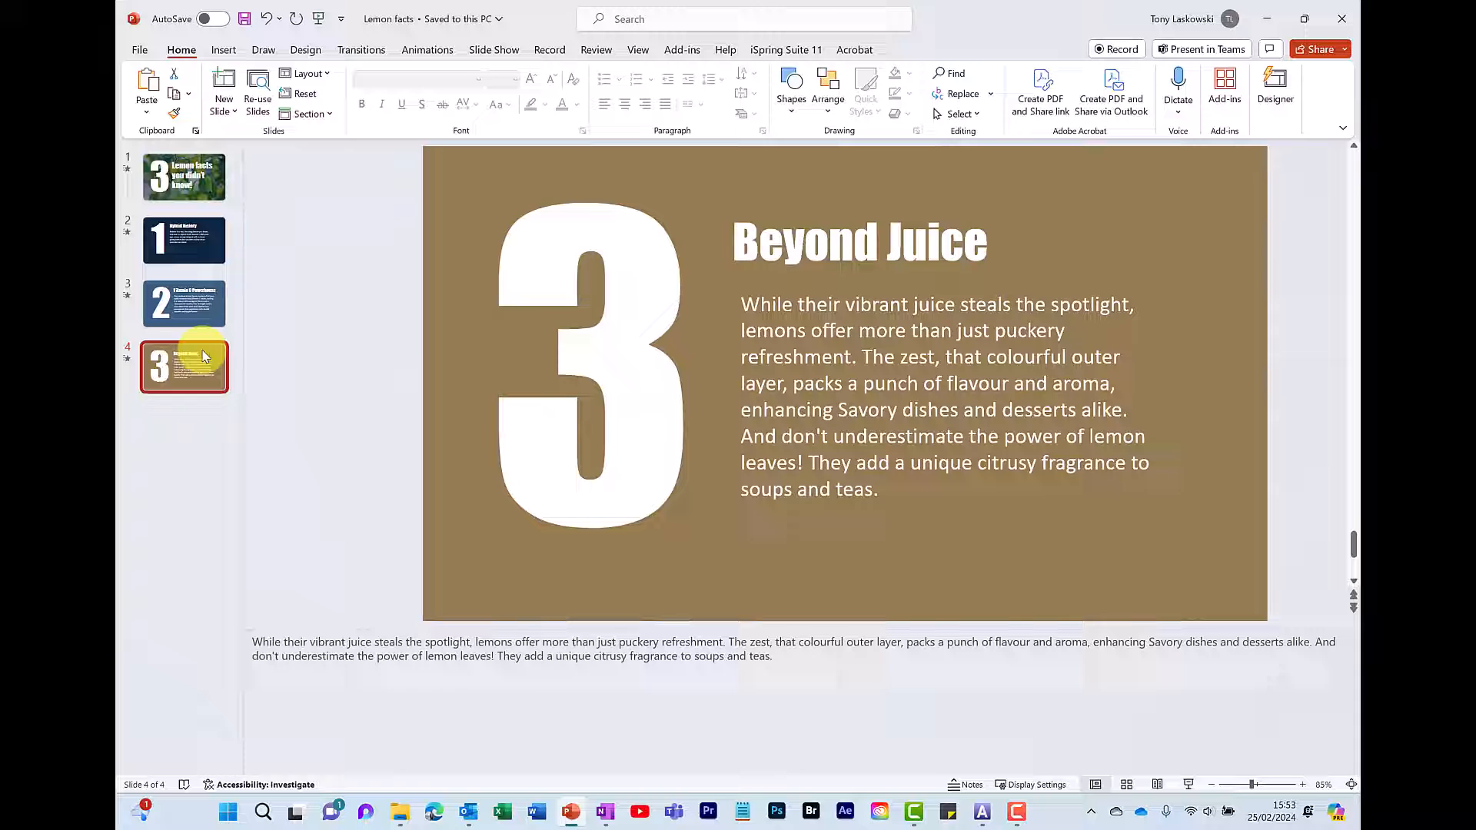
left_click(184, 241)
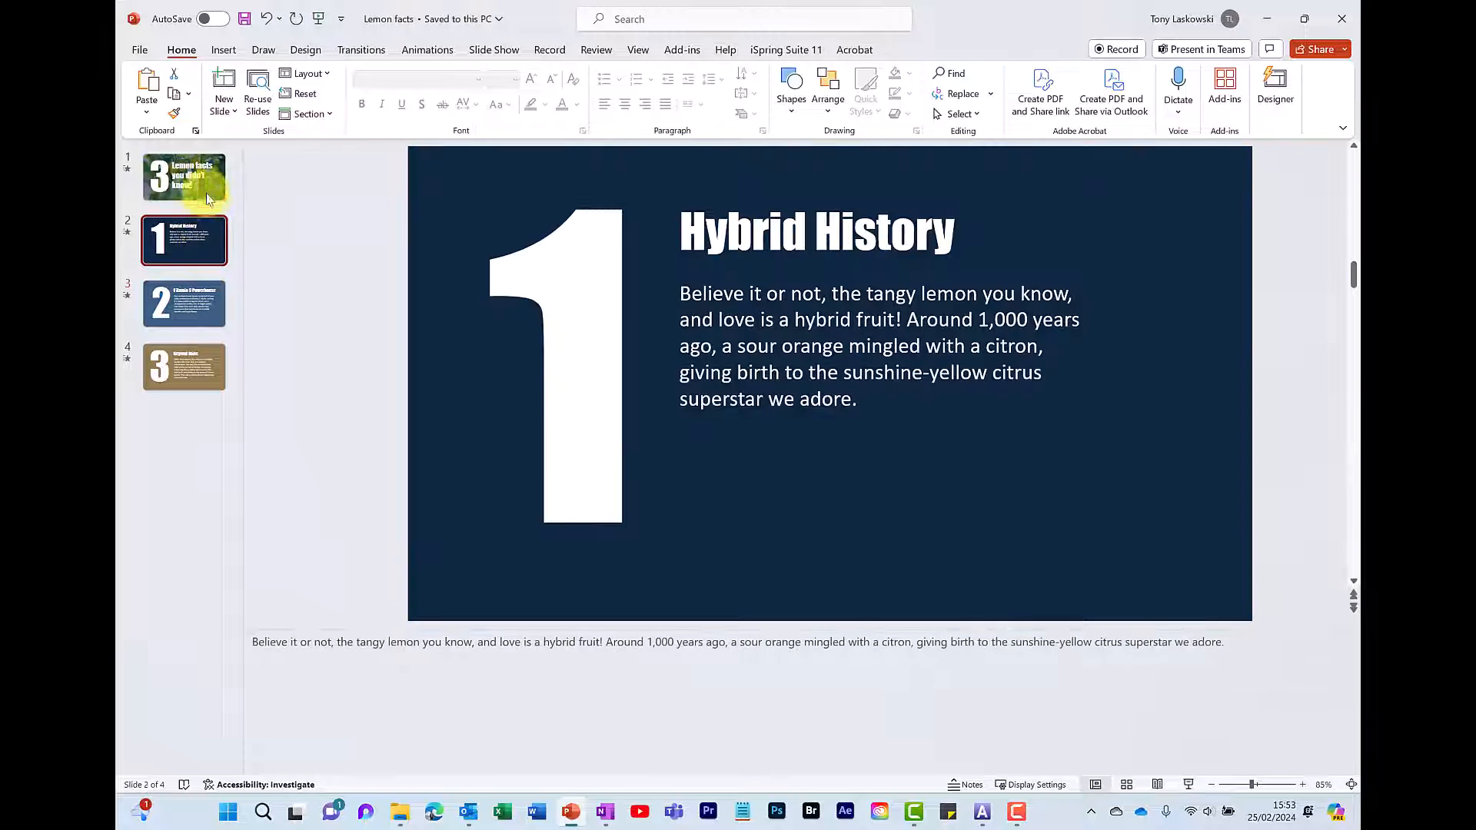
left_click(184, 177)
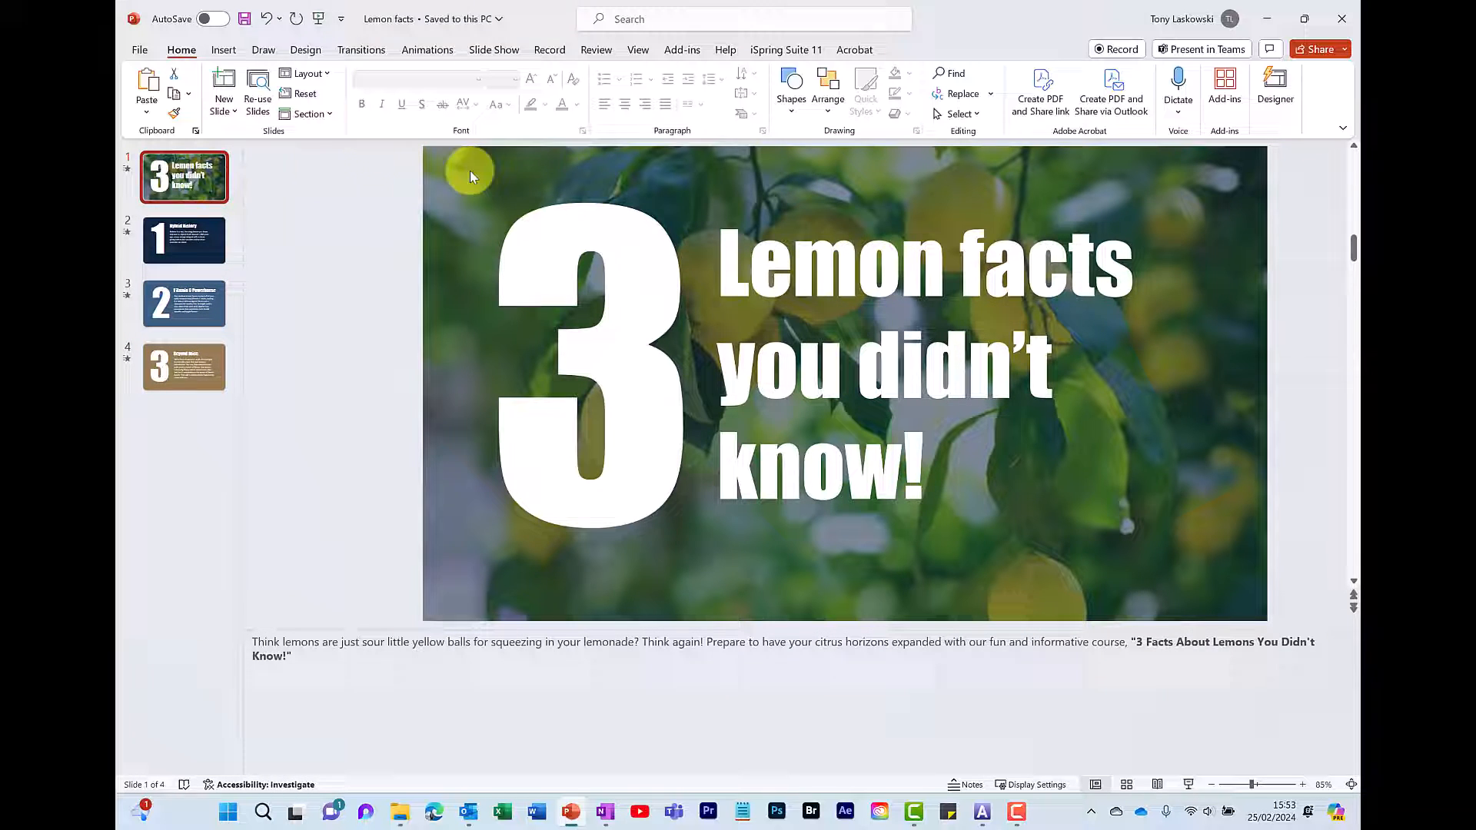
left_click(786, 50)
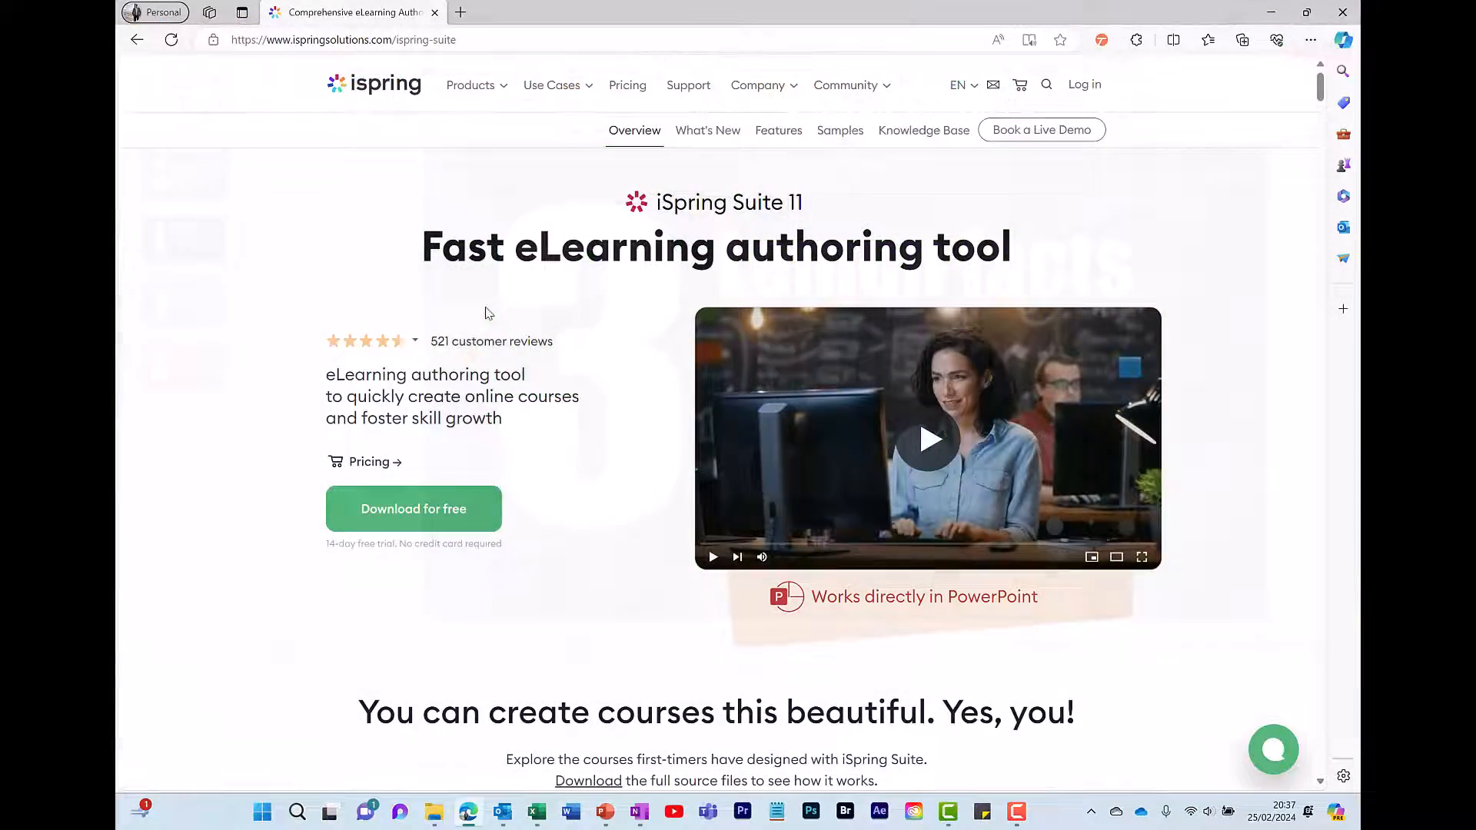
Scroll through the iSpring Suite 11 page to browse its features
scroll("down", 3)
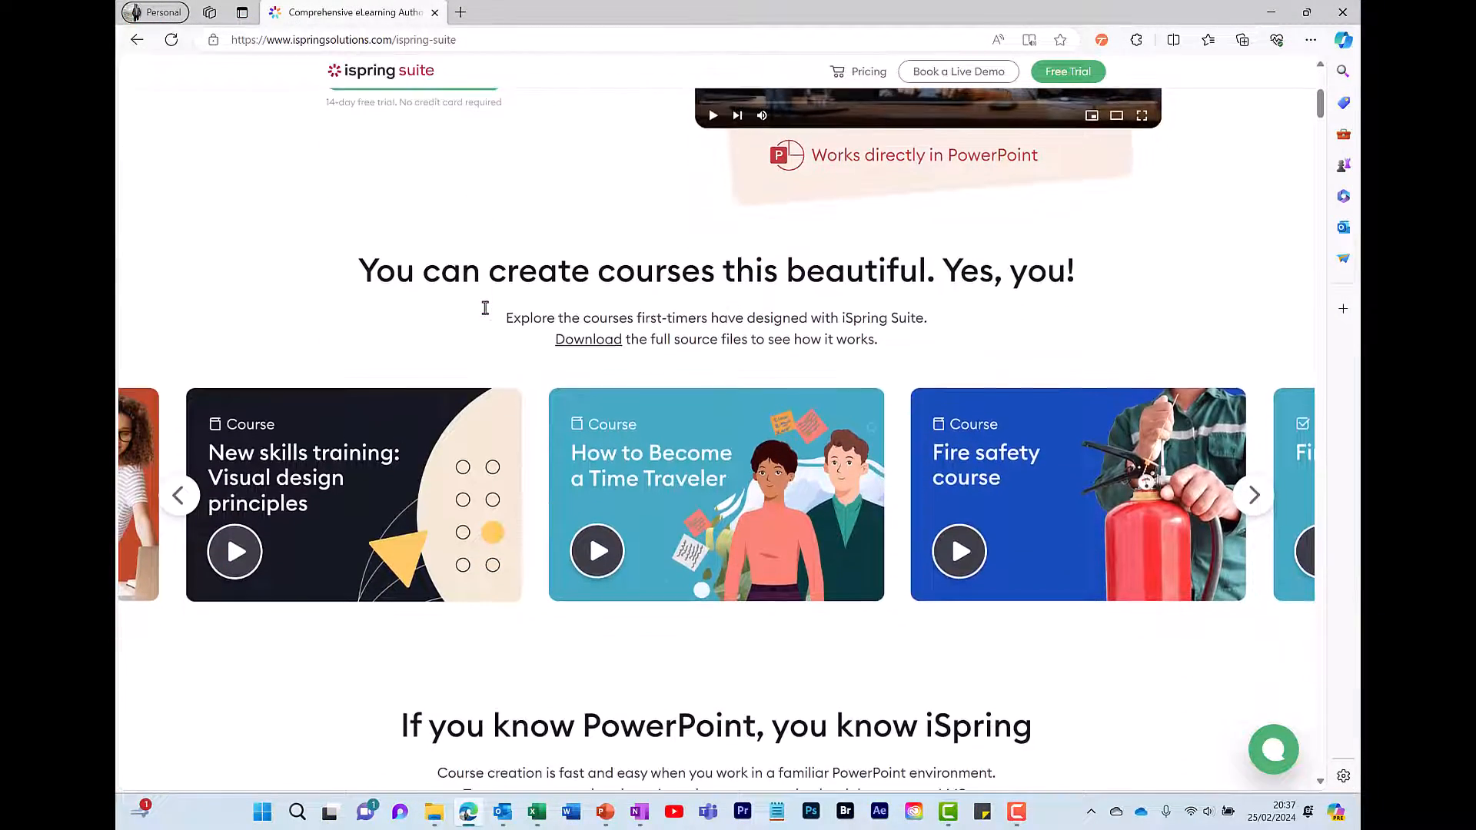
scroll("down", 3)
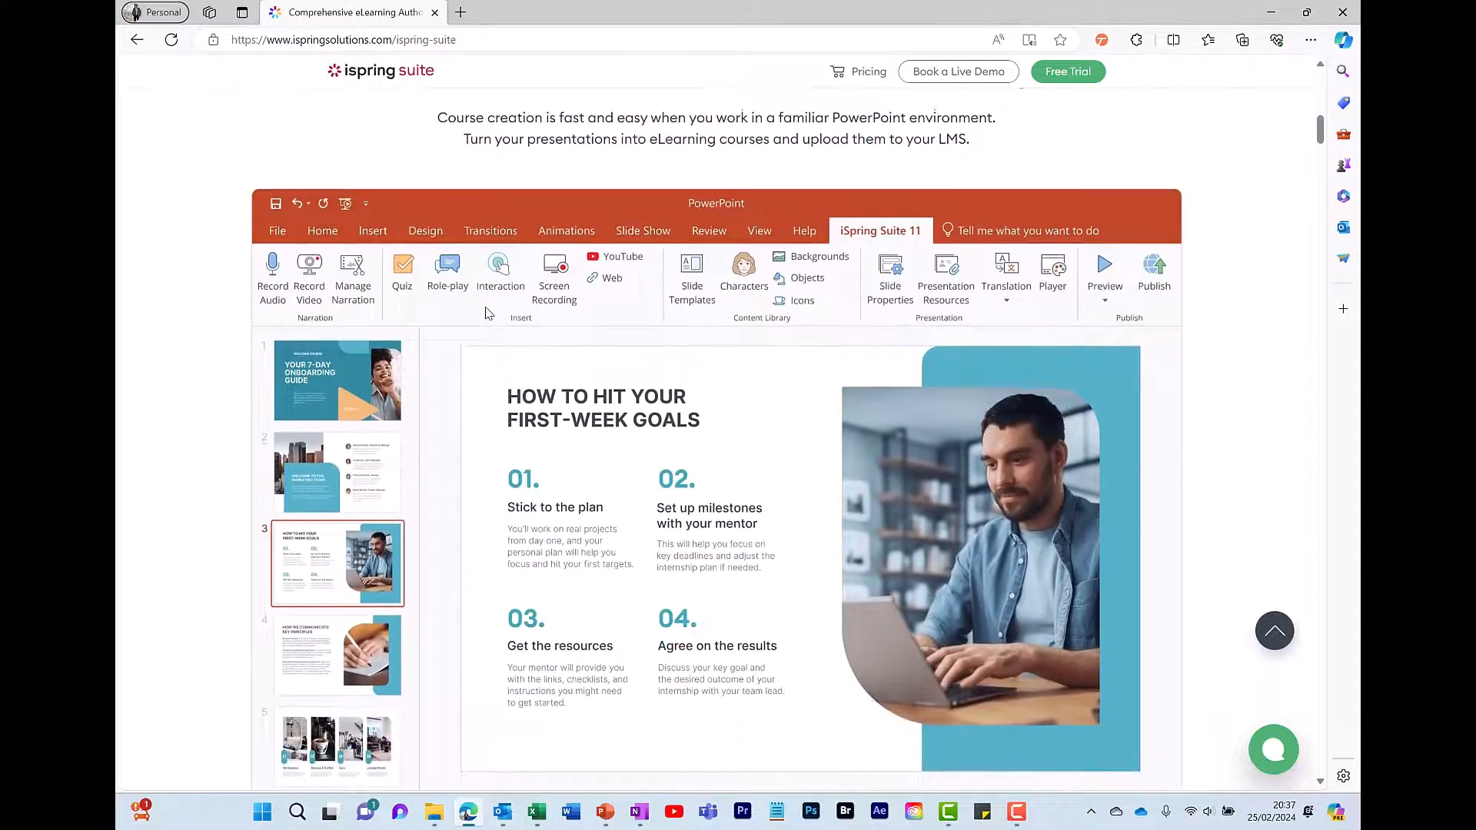
scroll("down", 3)
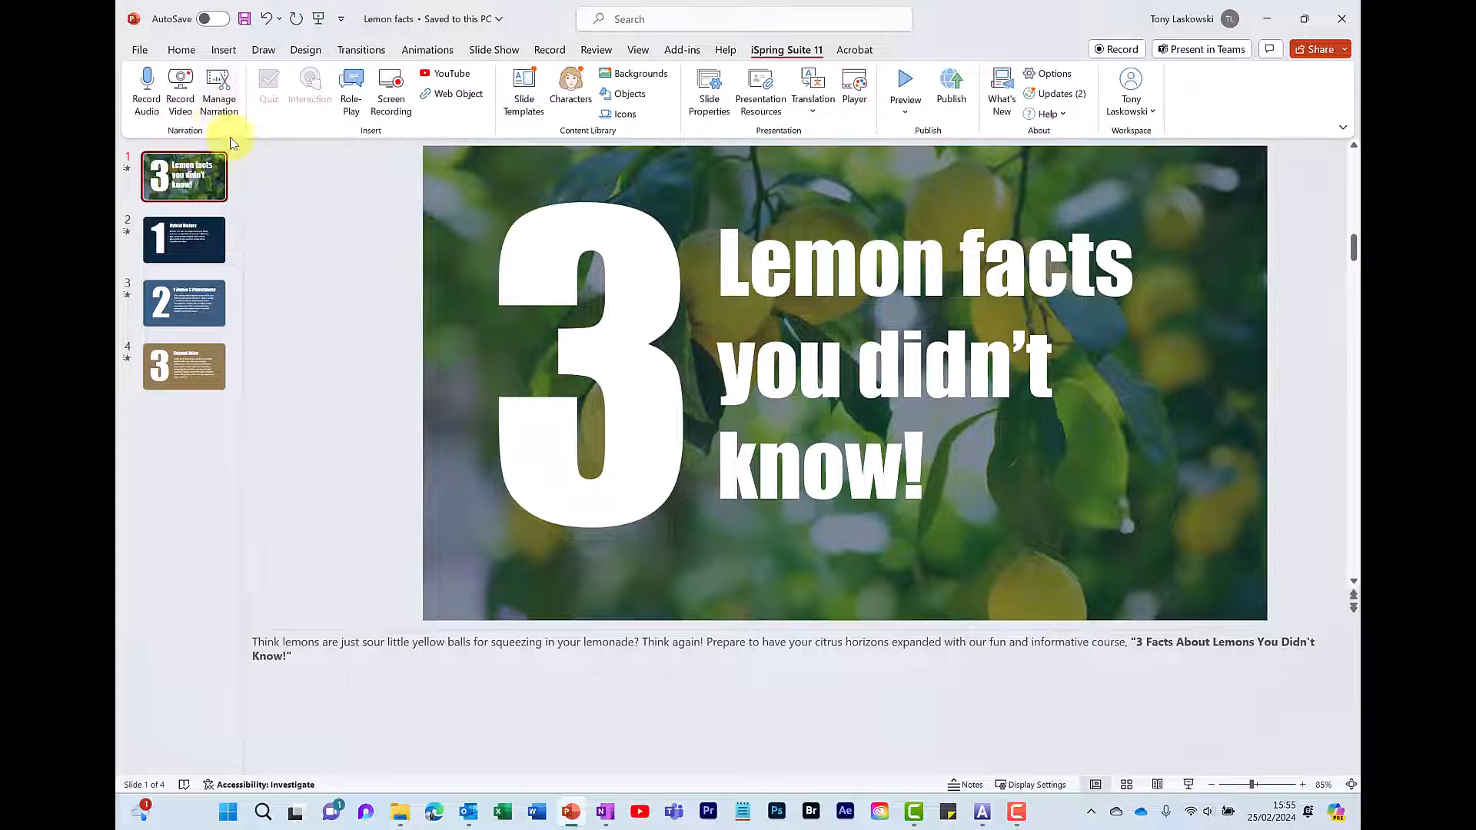
Launch Manage Narration from the iSpring Suite 11 ribbon
left_click(218, 91)
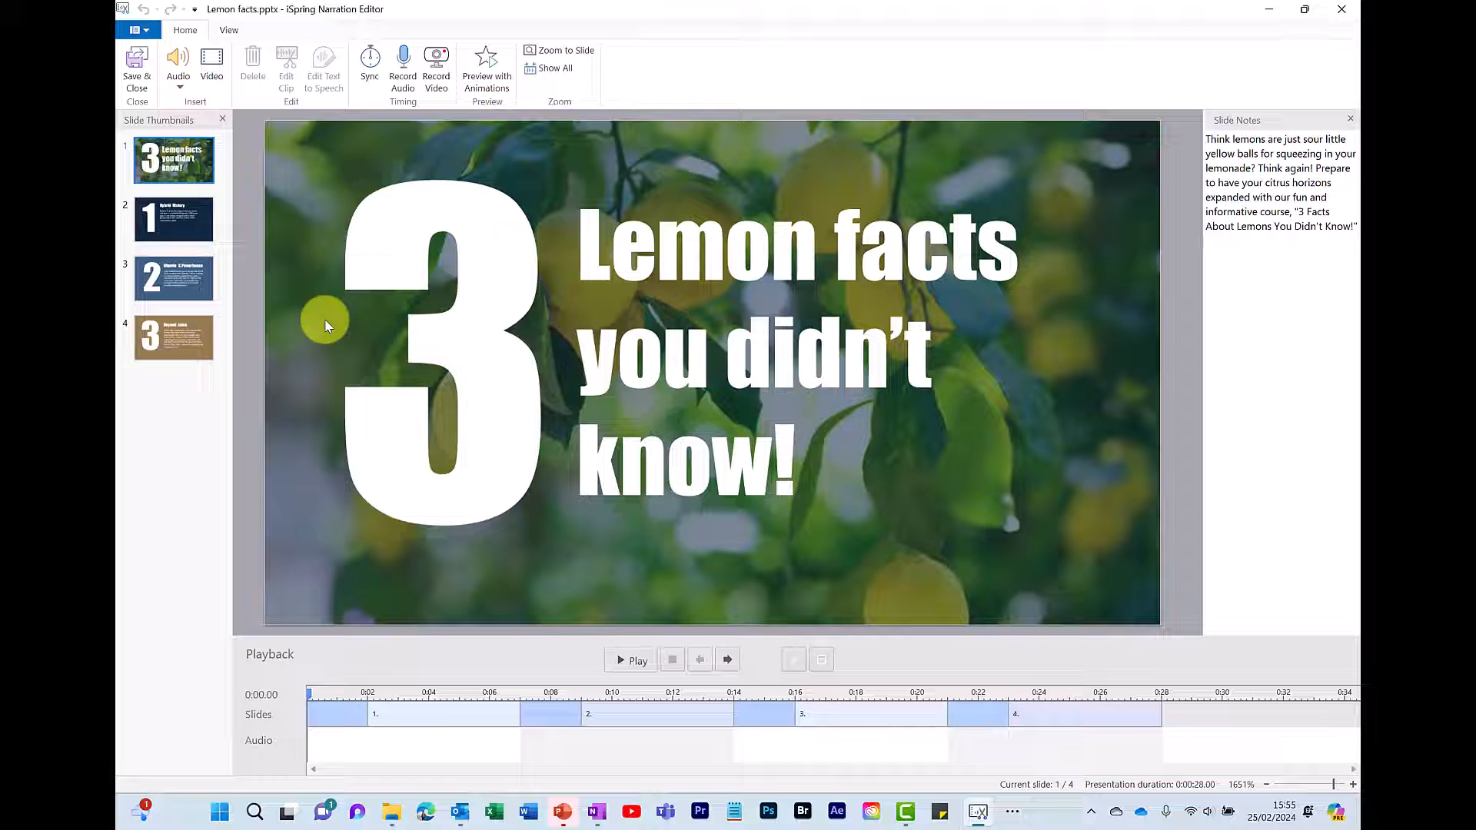
mouse_move(203, 118)
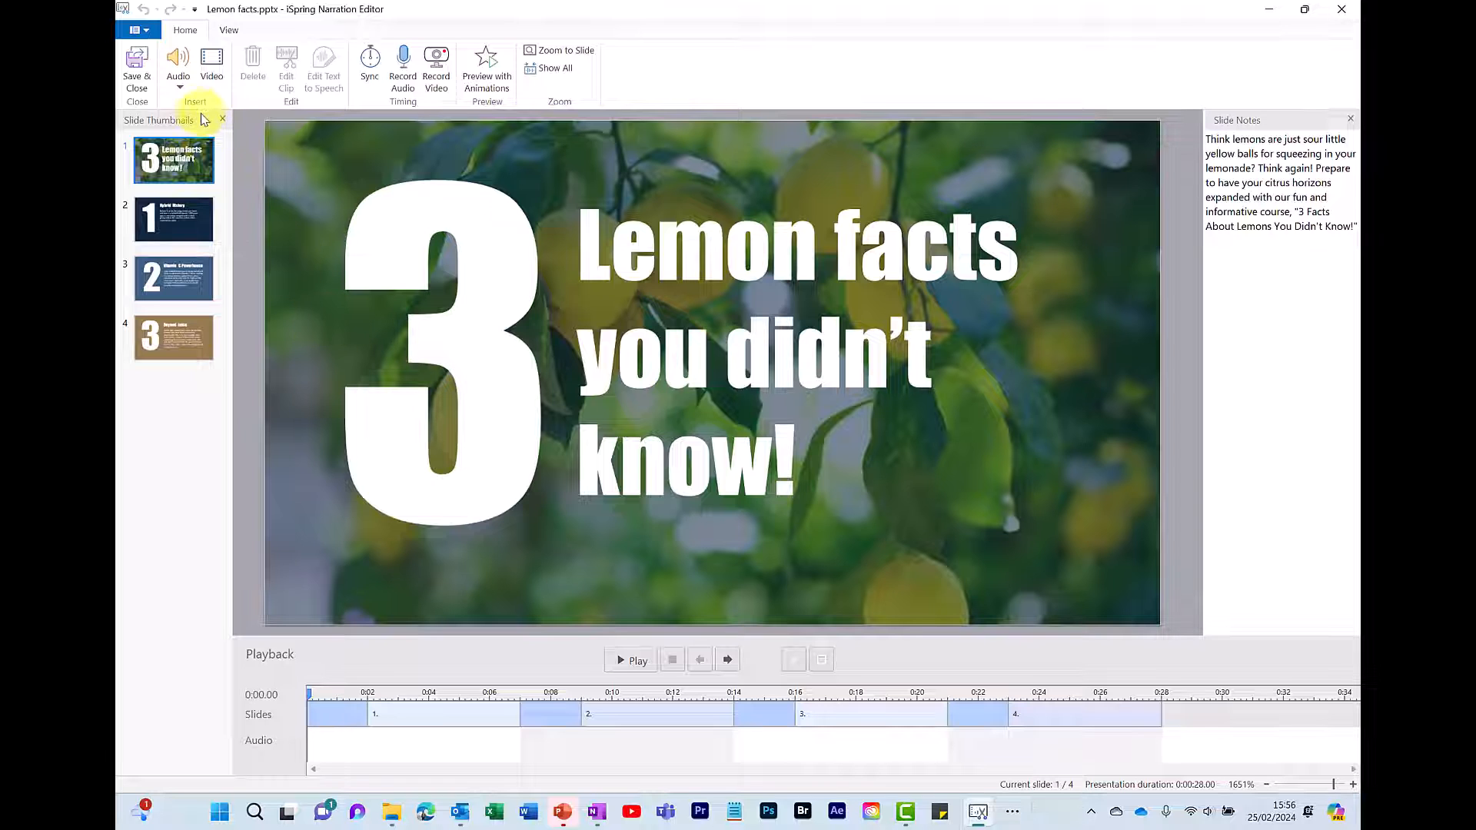
Open the Audio dropdown on the Narration Editor's Home tab
left_click(177, 58)
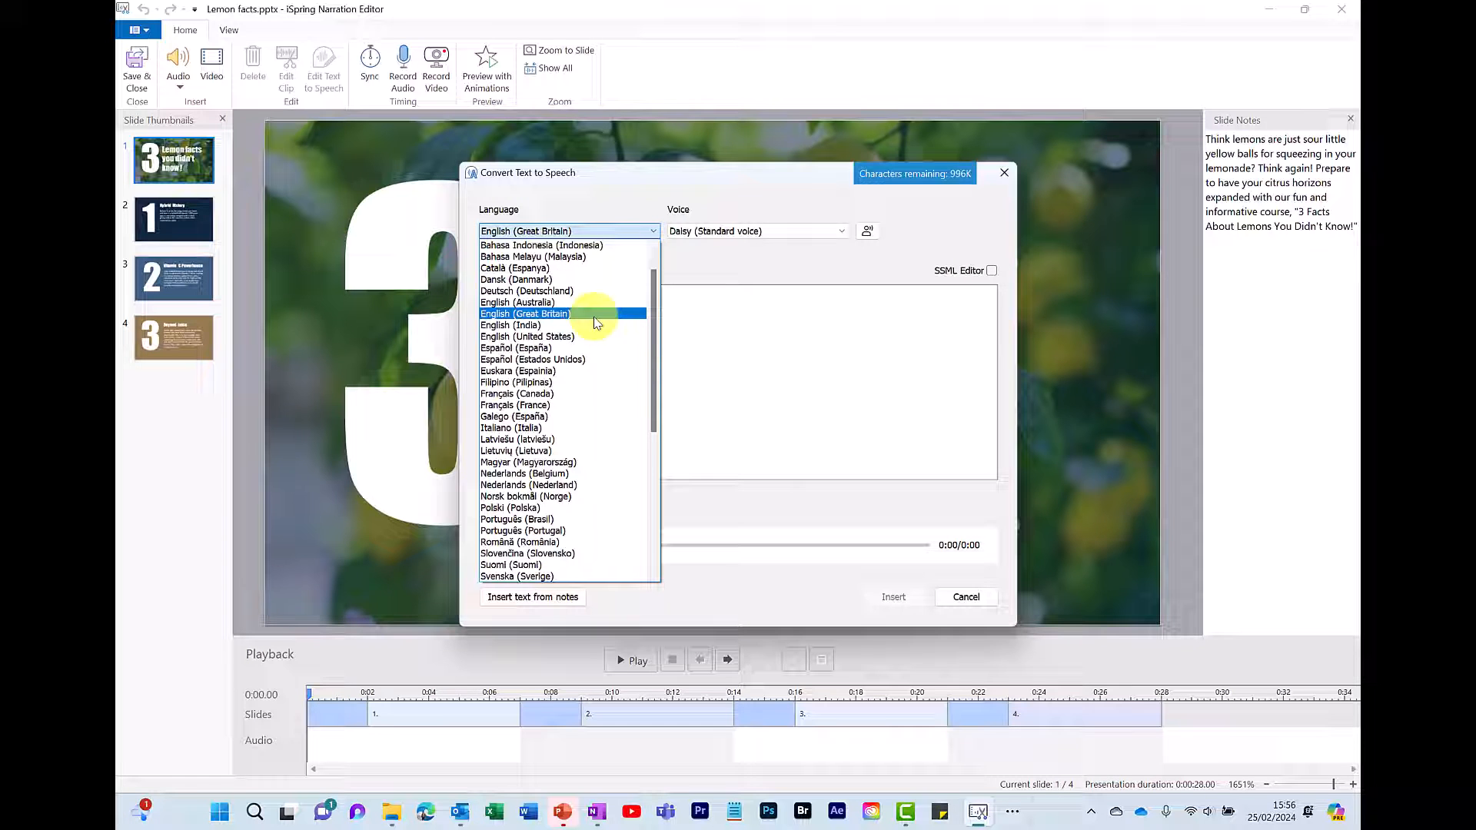
Set the speech language to English (Great Britain) and voice to Hugh (Natural voice)
left_click(525, 314)
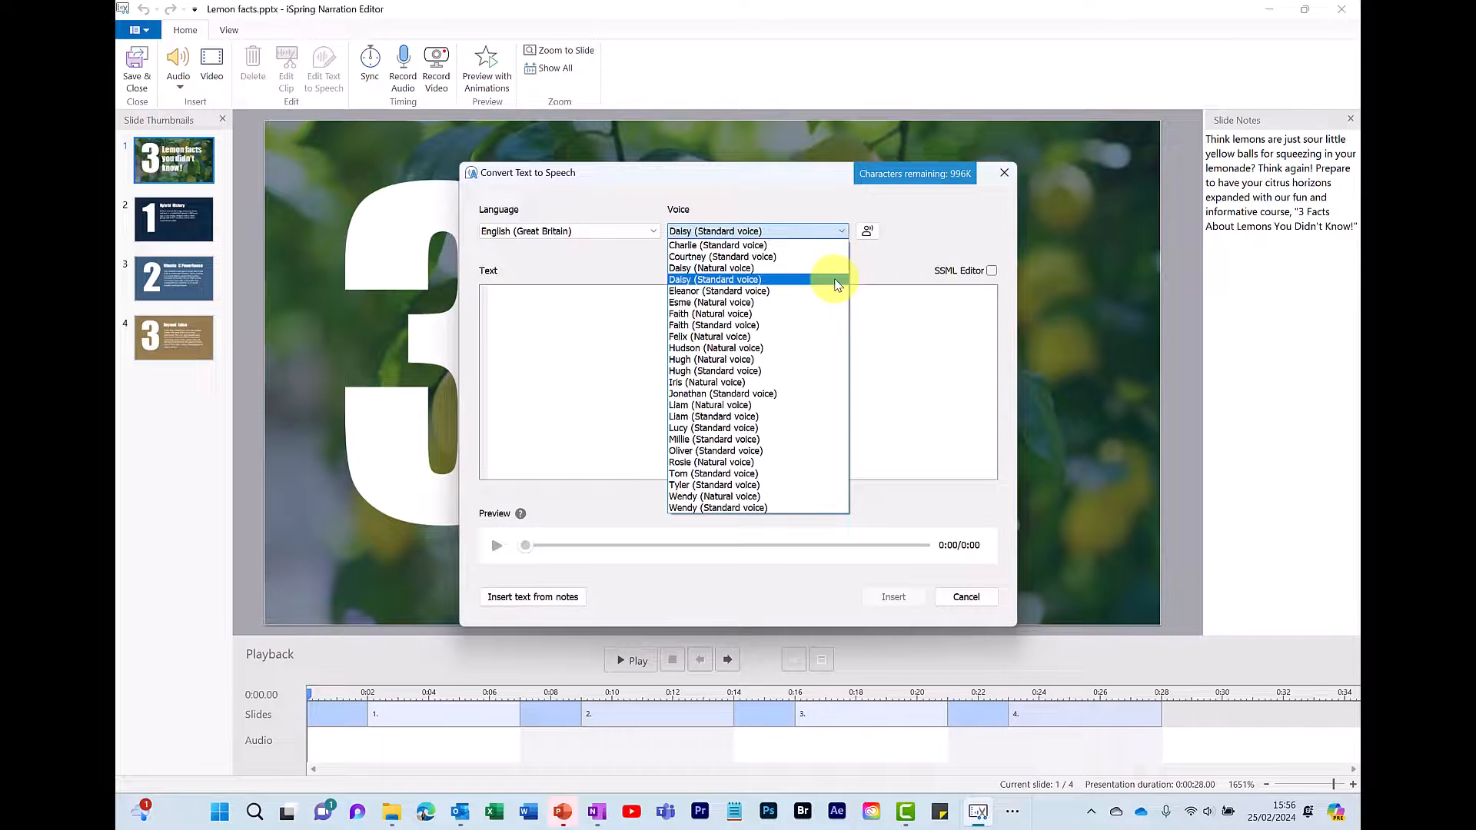
left_click(711, 359)
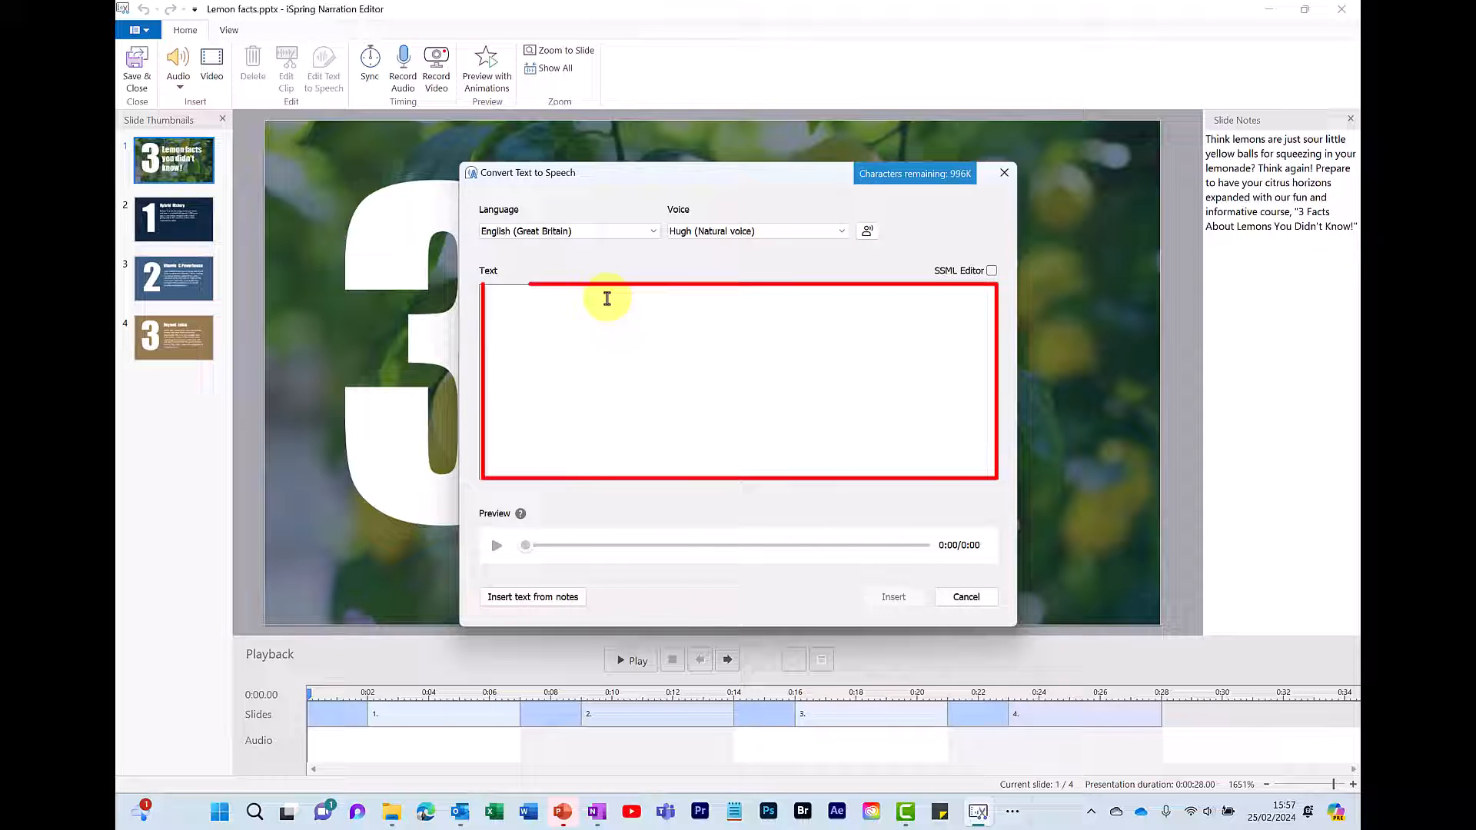
Replace the test text with the title slide's notes and play a short voice preview
type("HE")
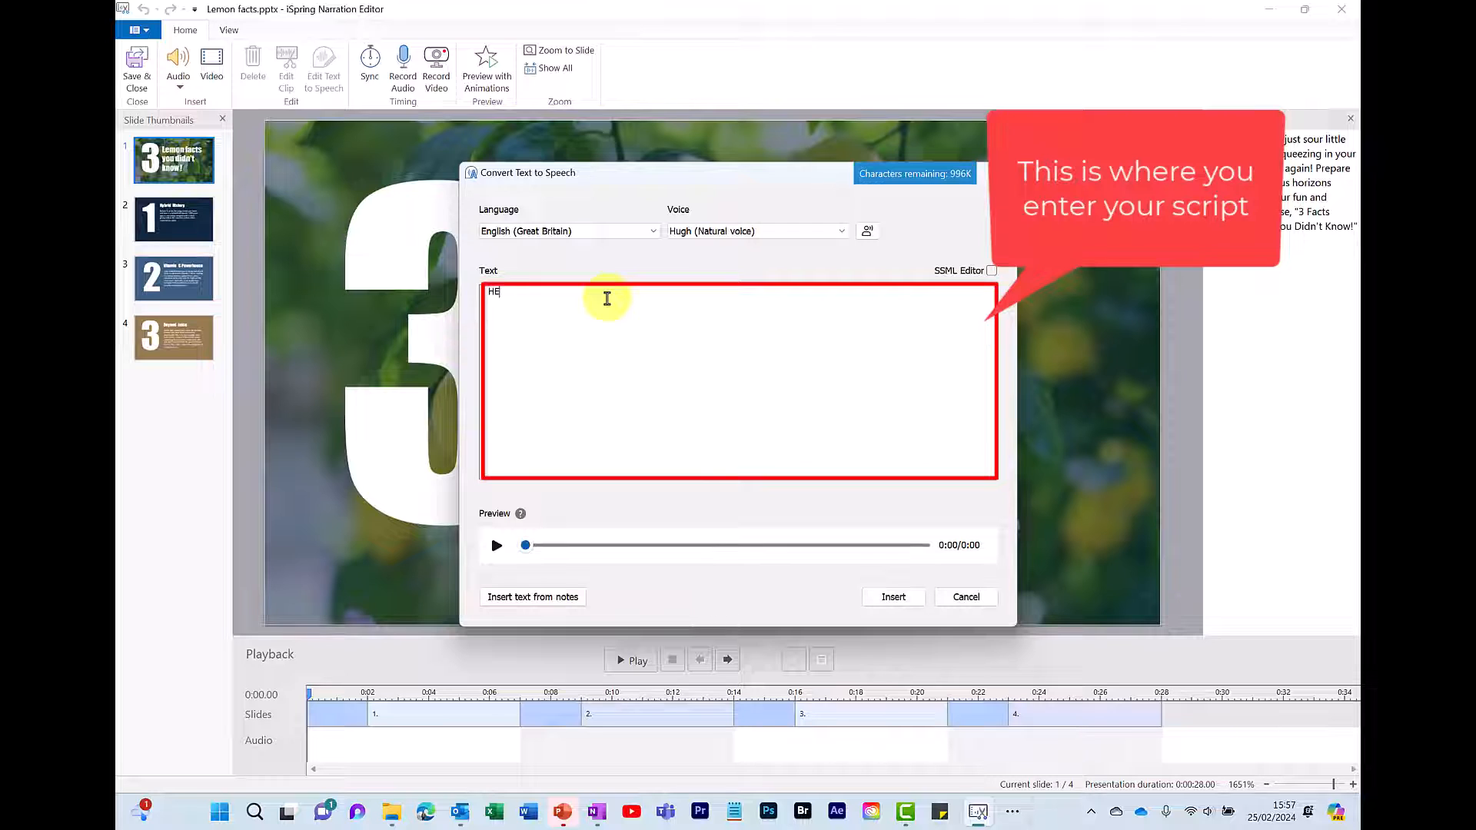
key("backspace")
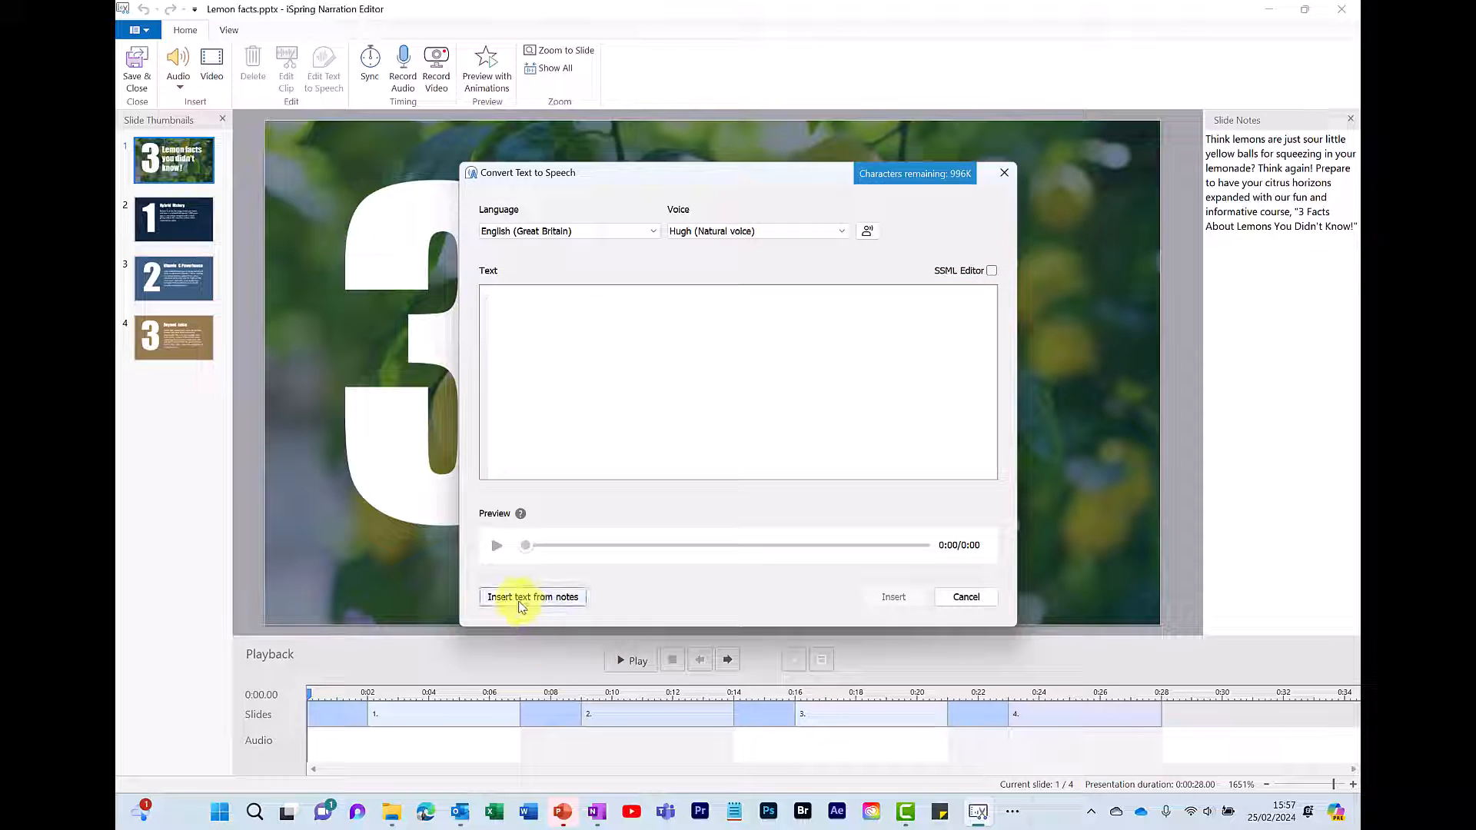
left_click(532, 596)
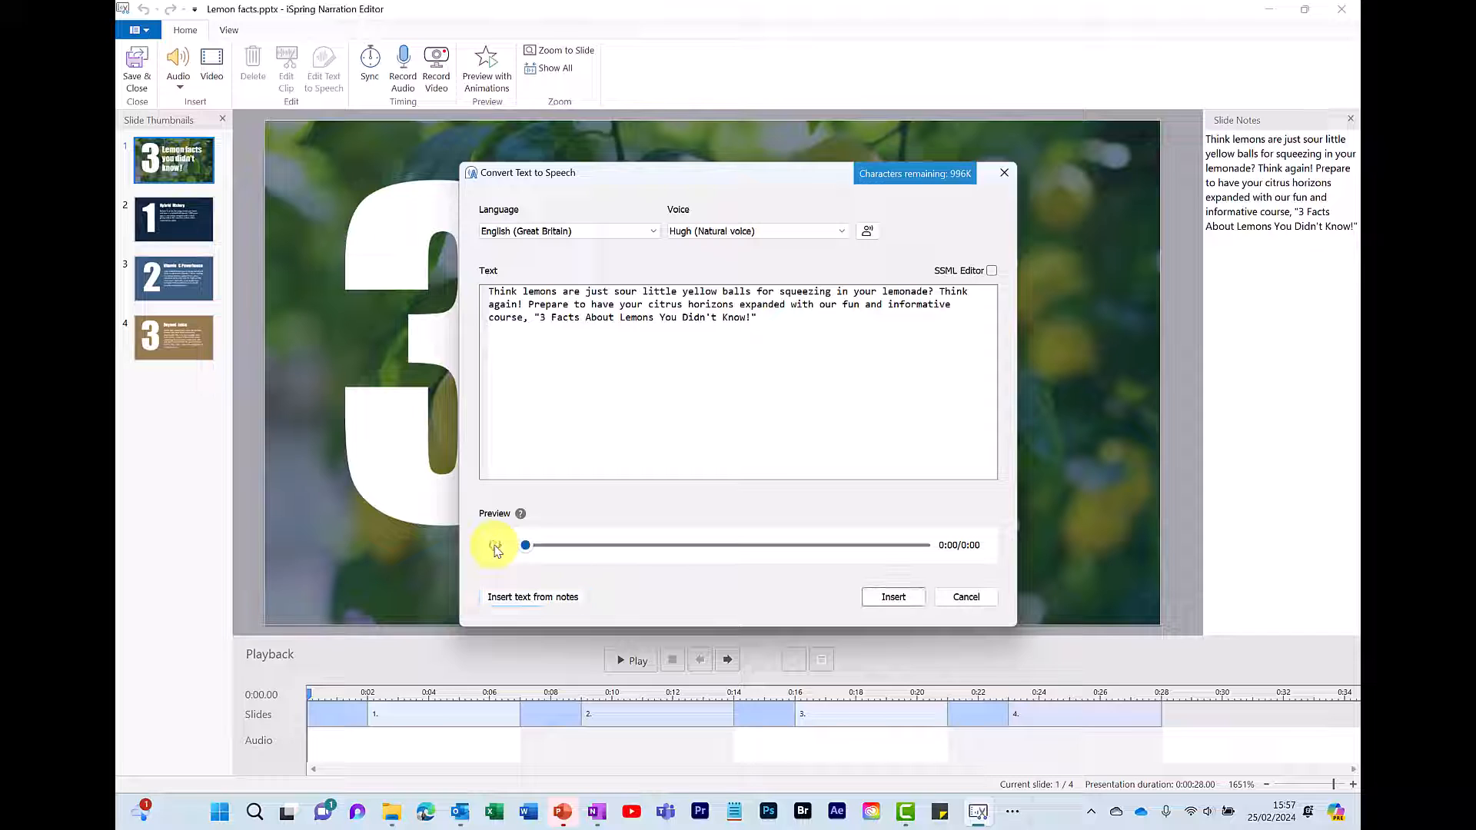
left_click(495, 545)
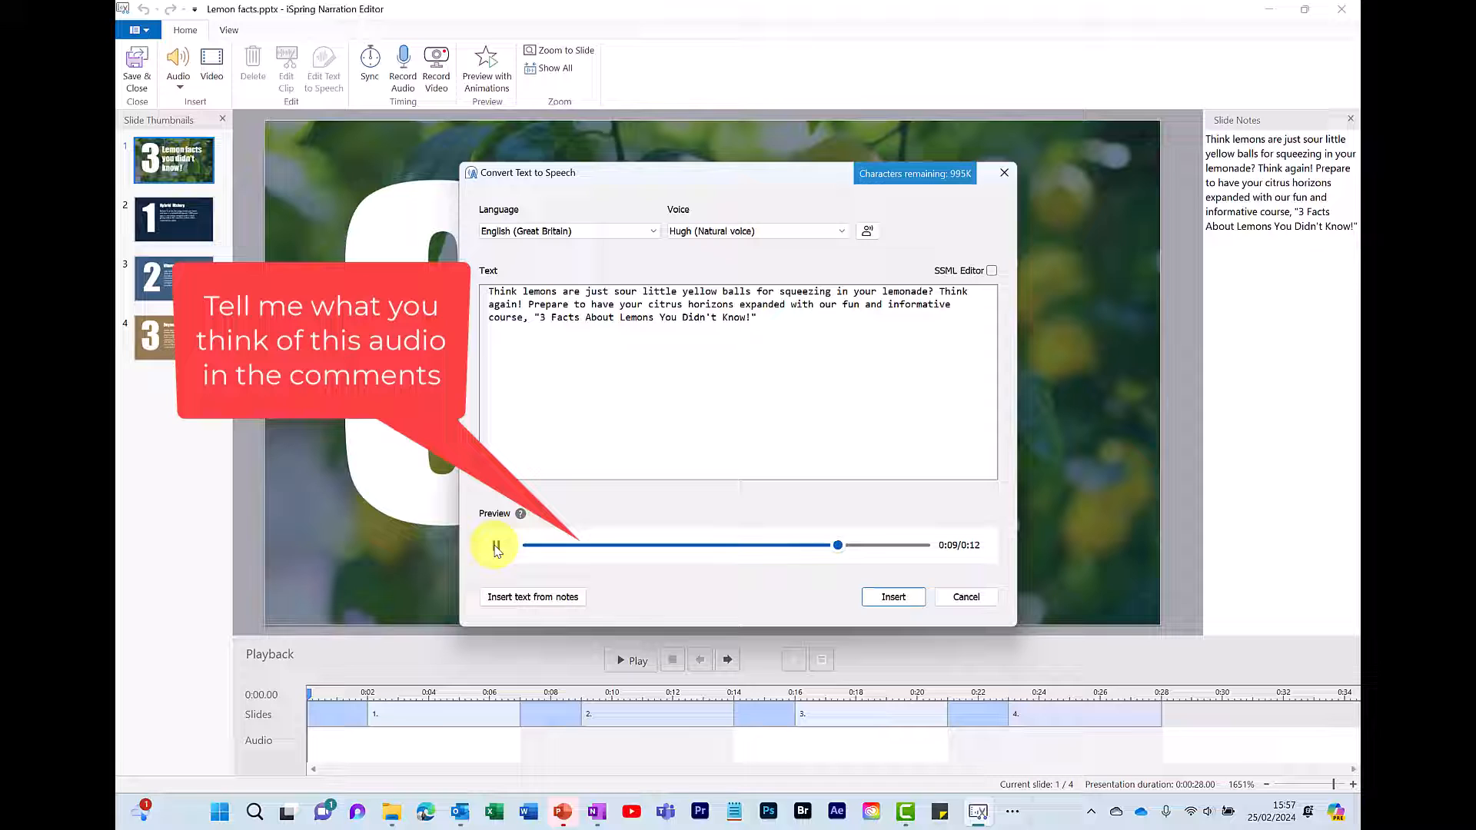
left_click(495, 545)
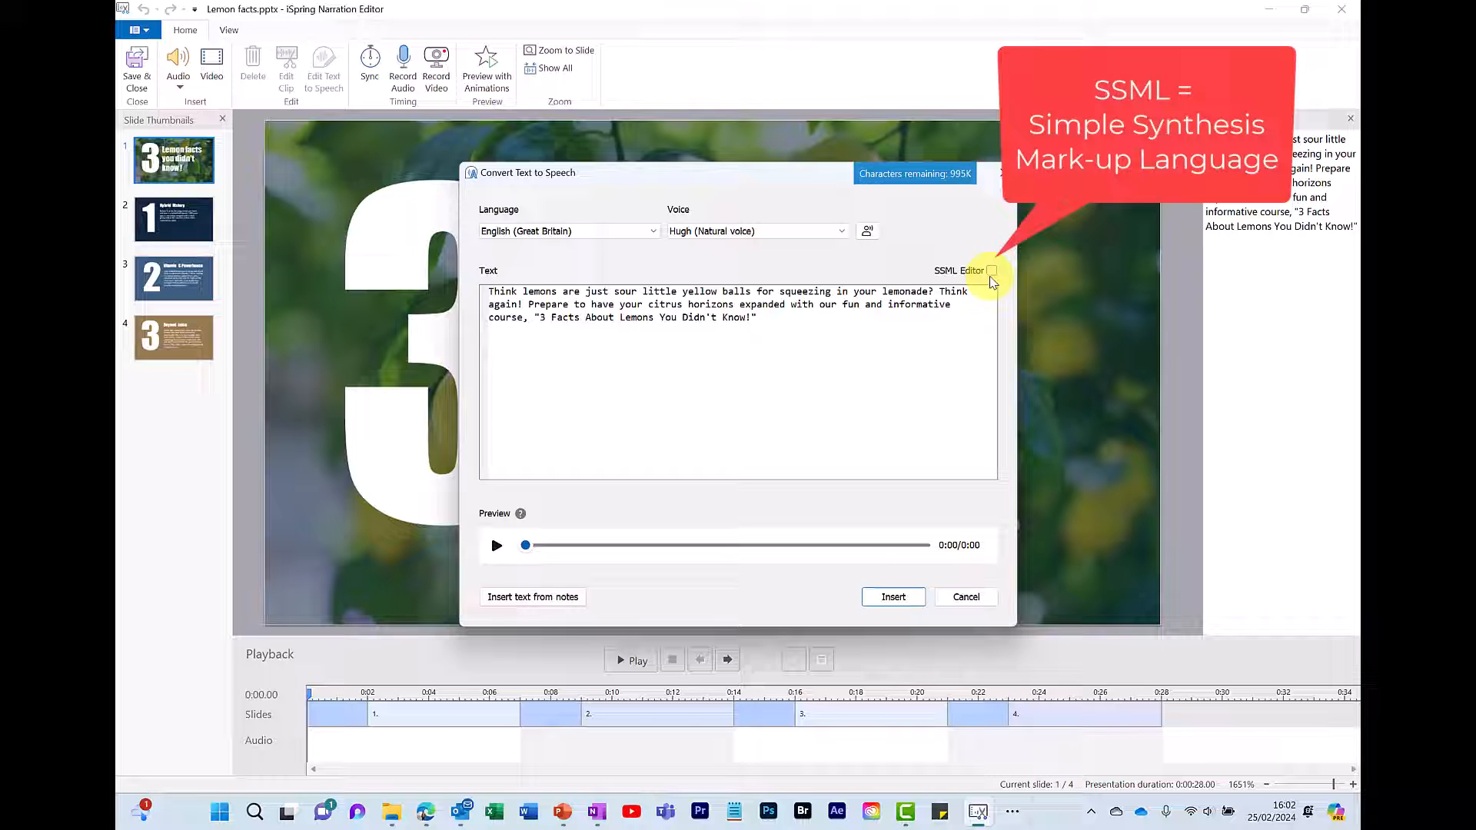
left_click(990, 271)
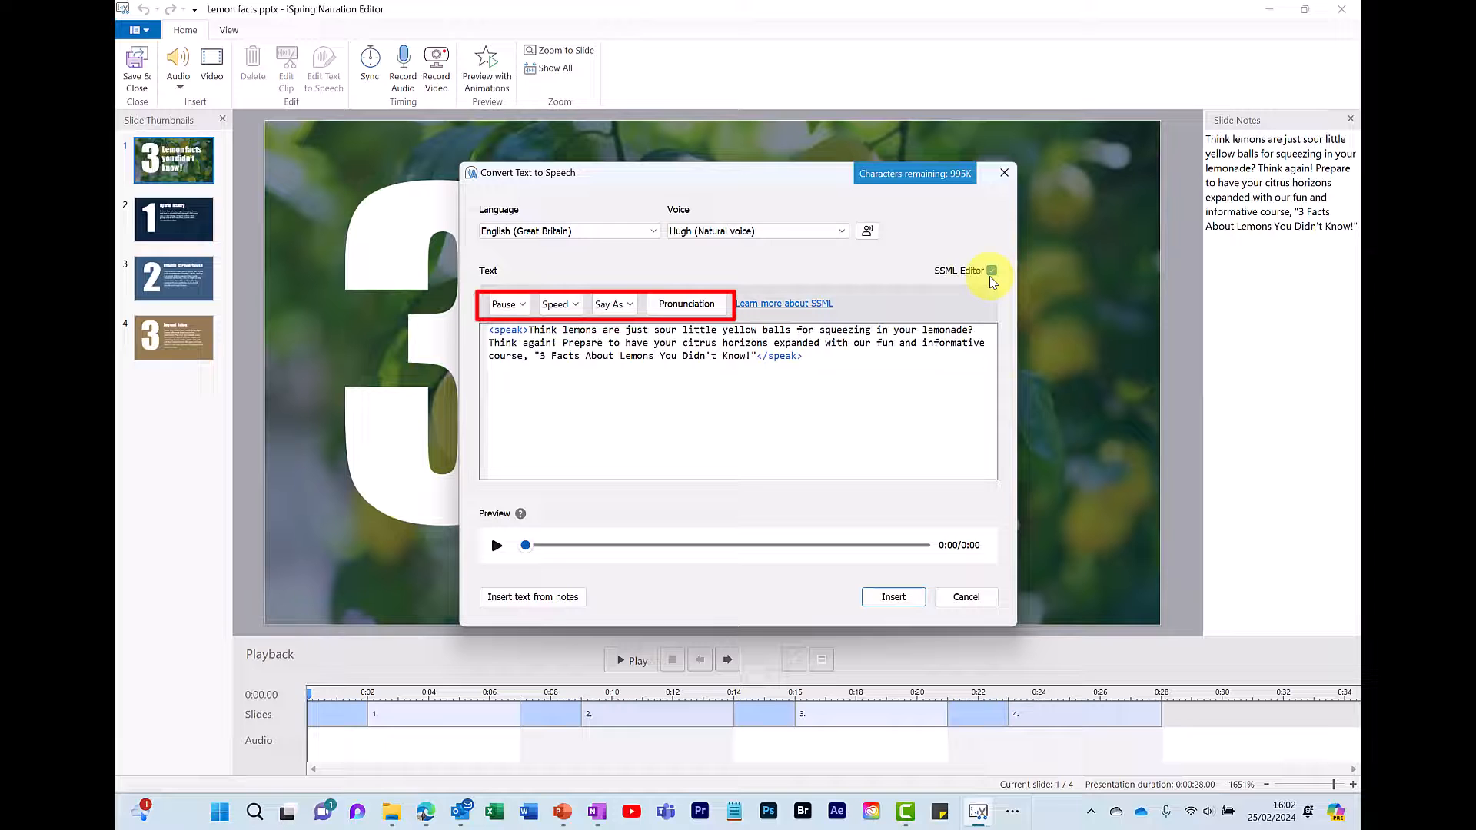
left_click(506, 302)
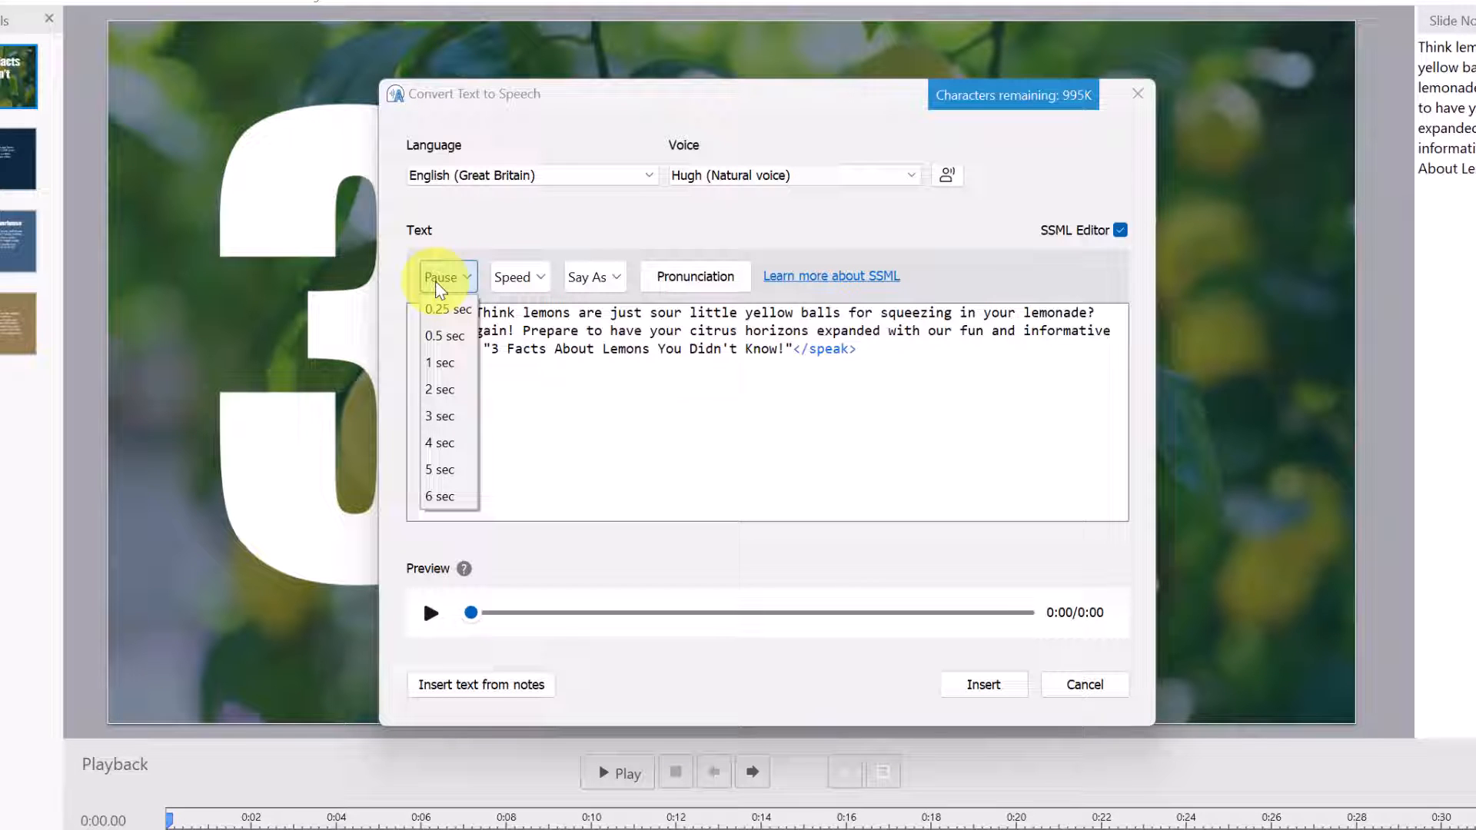
left_click(512, 275)
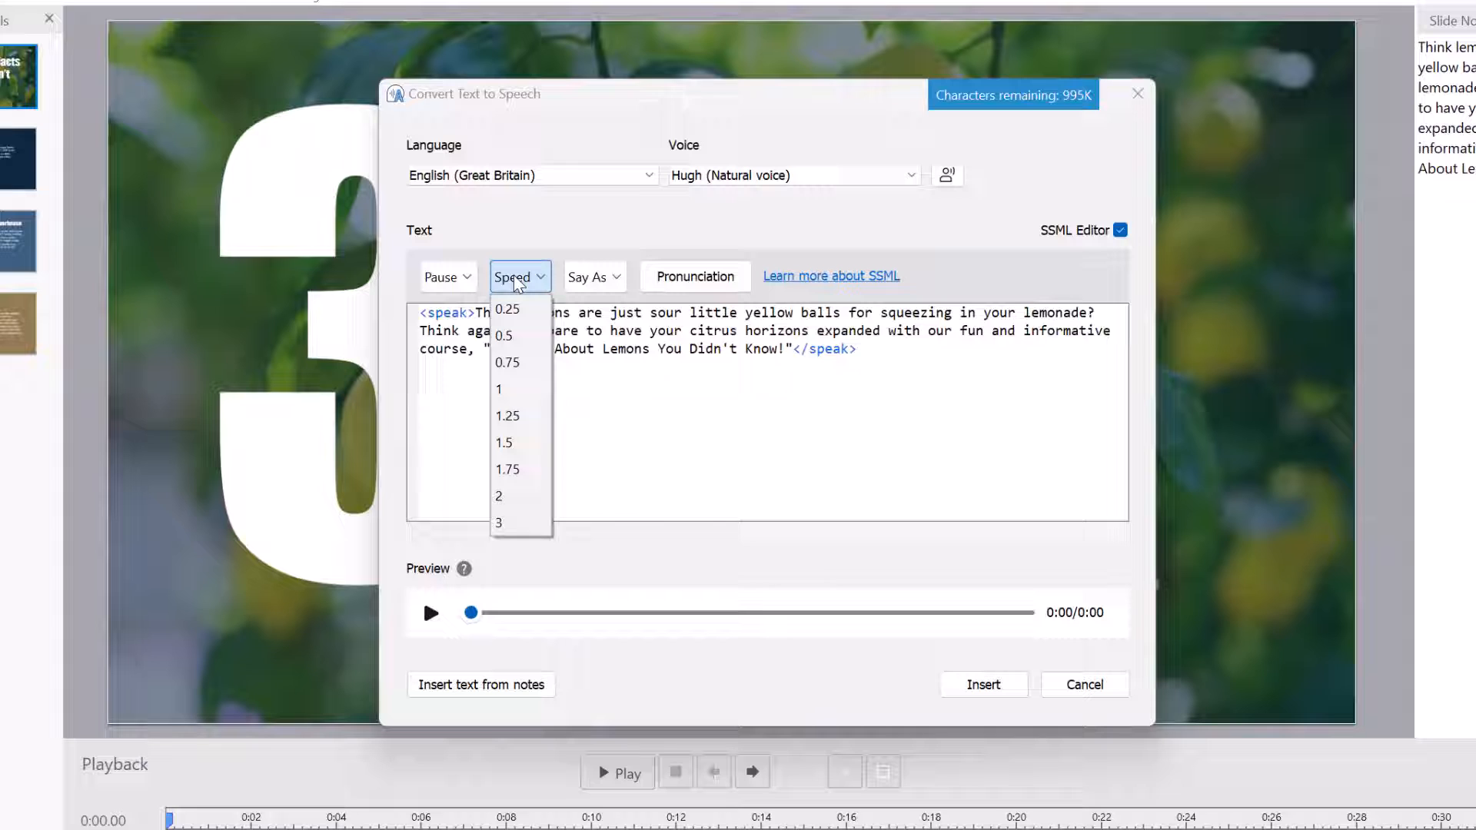
left_click(594, 276)
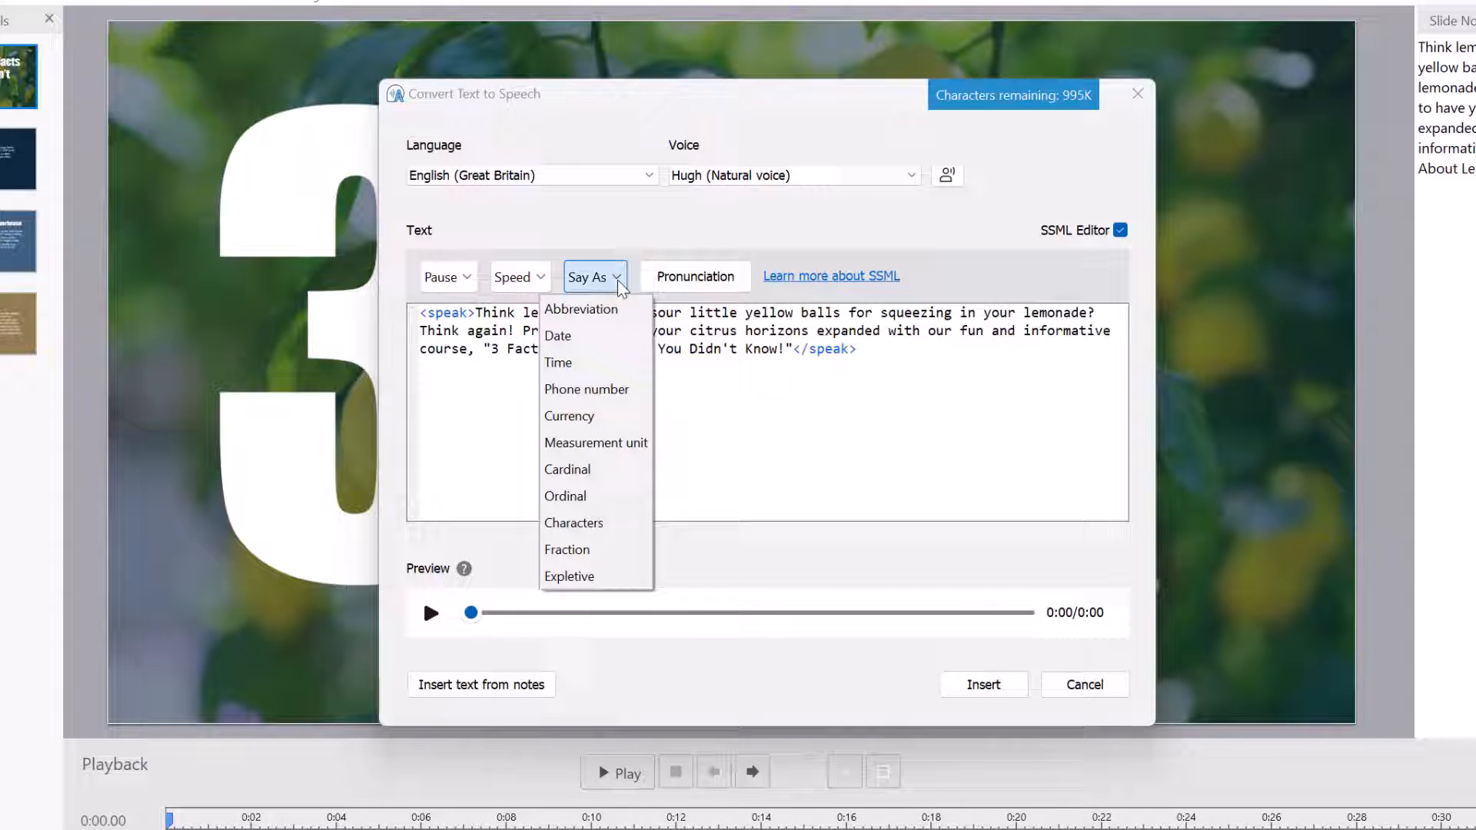
mouse_move(569, 416)
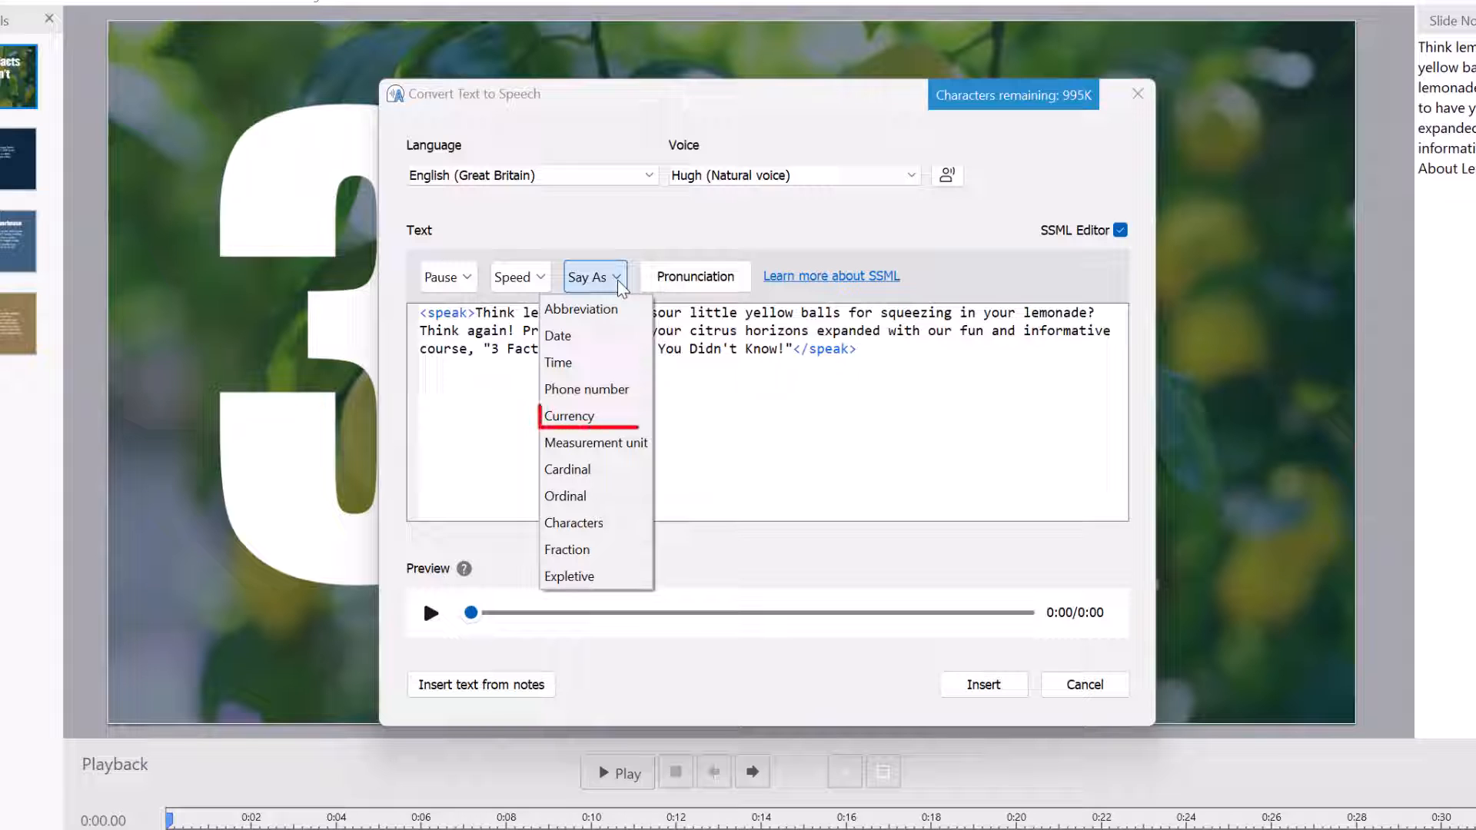
left_click(693, 276)
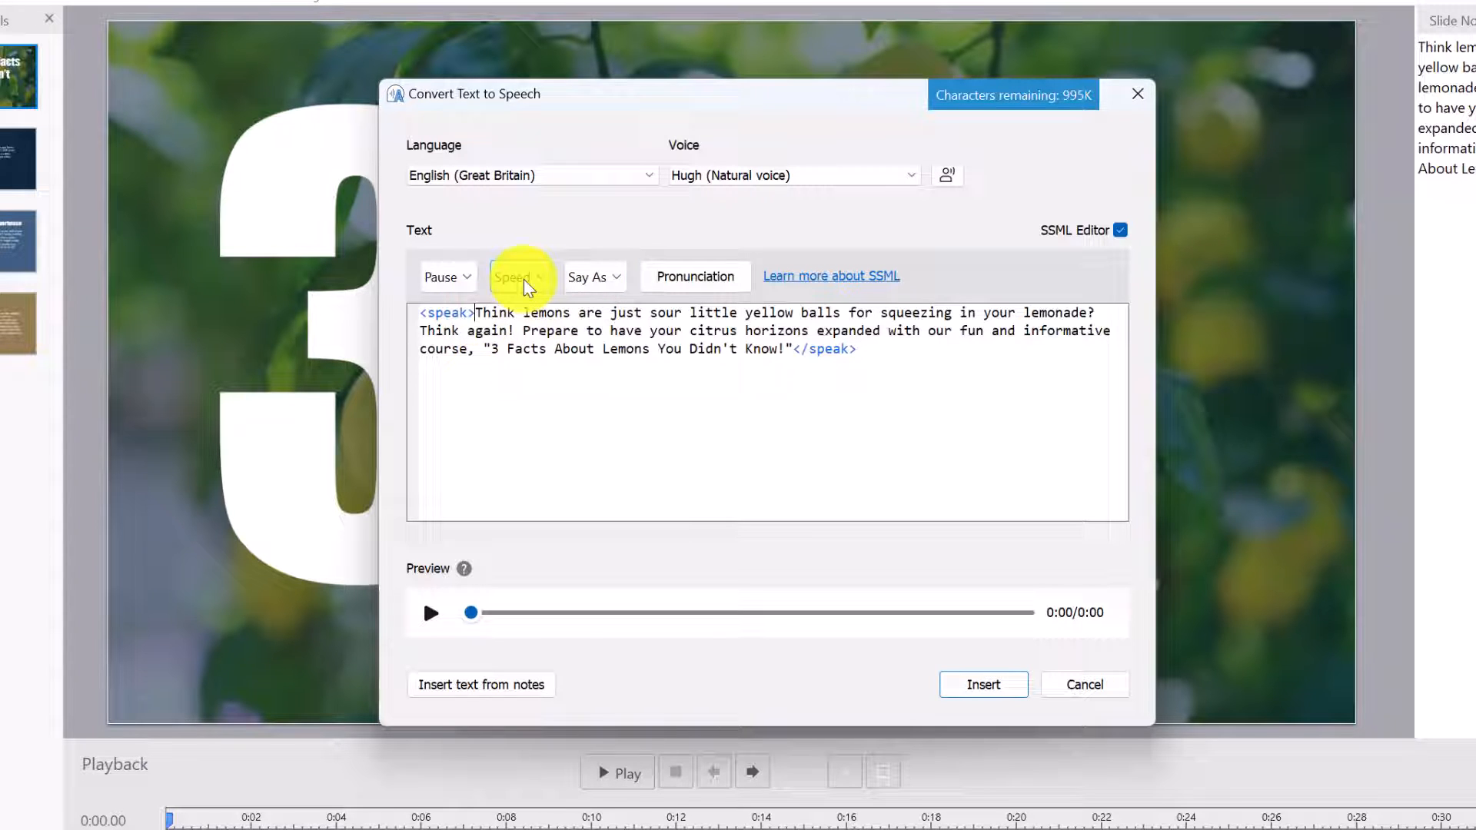
Wrap the entire script in a 1.25 speed prosody tag and preview it
left_click(519, 276)
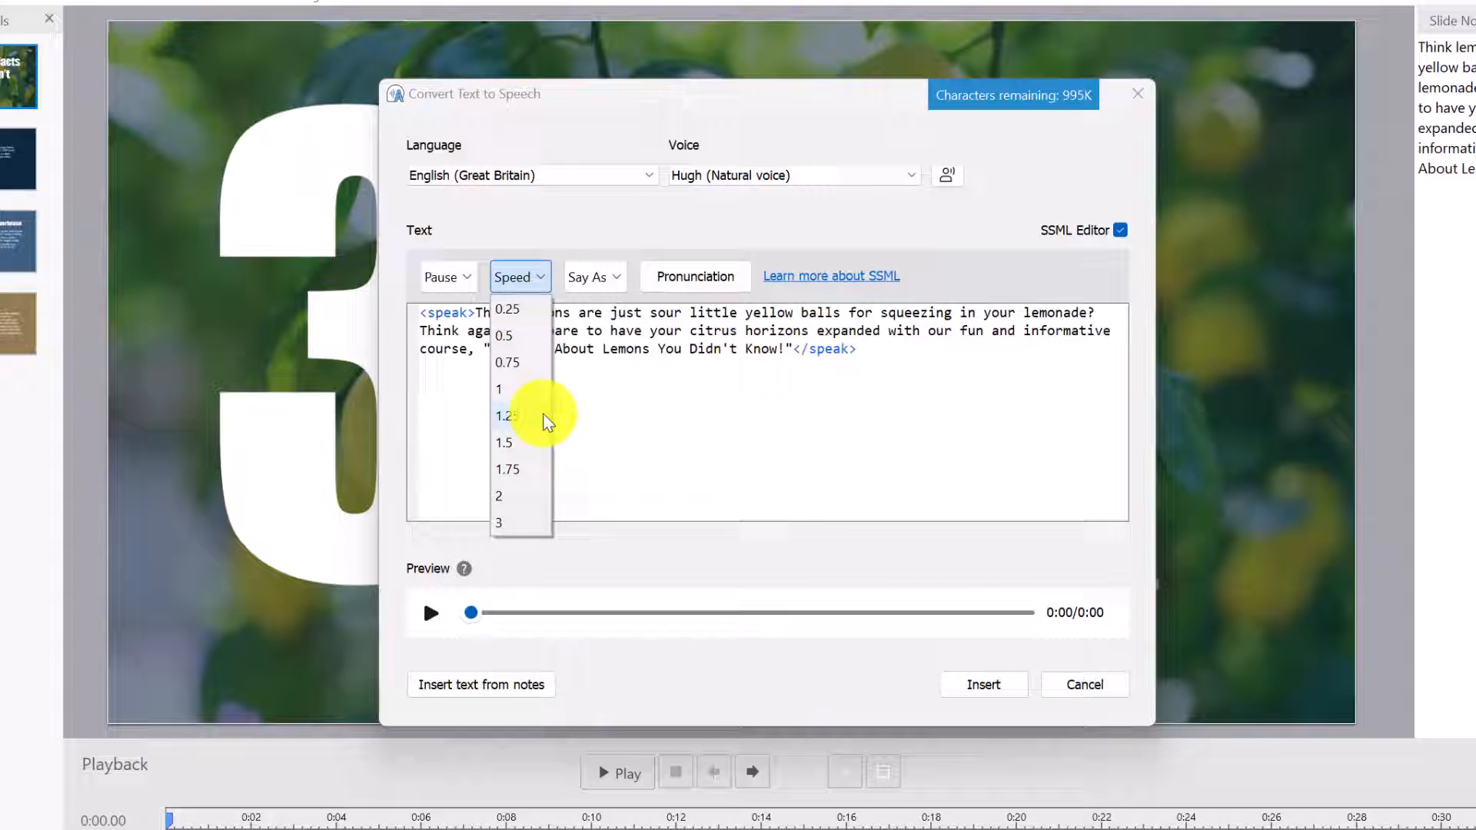
left_click(507, 416)
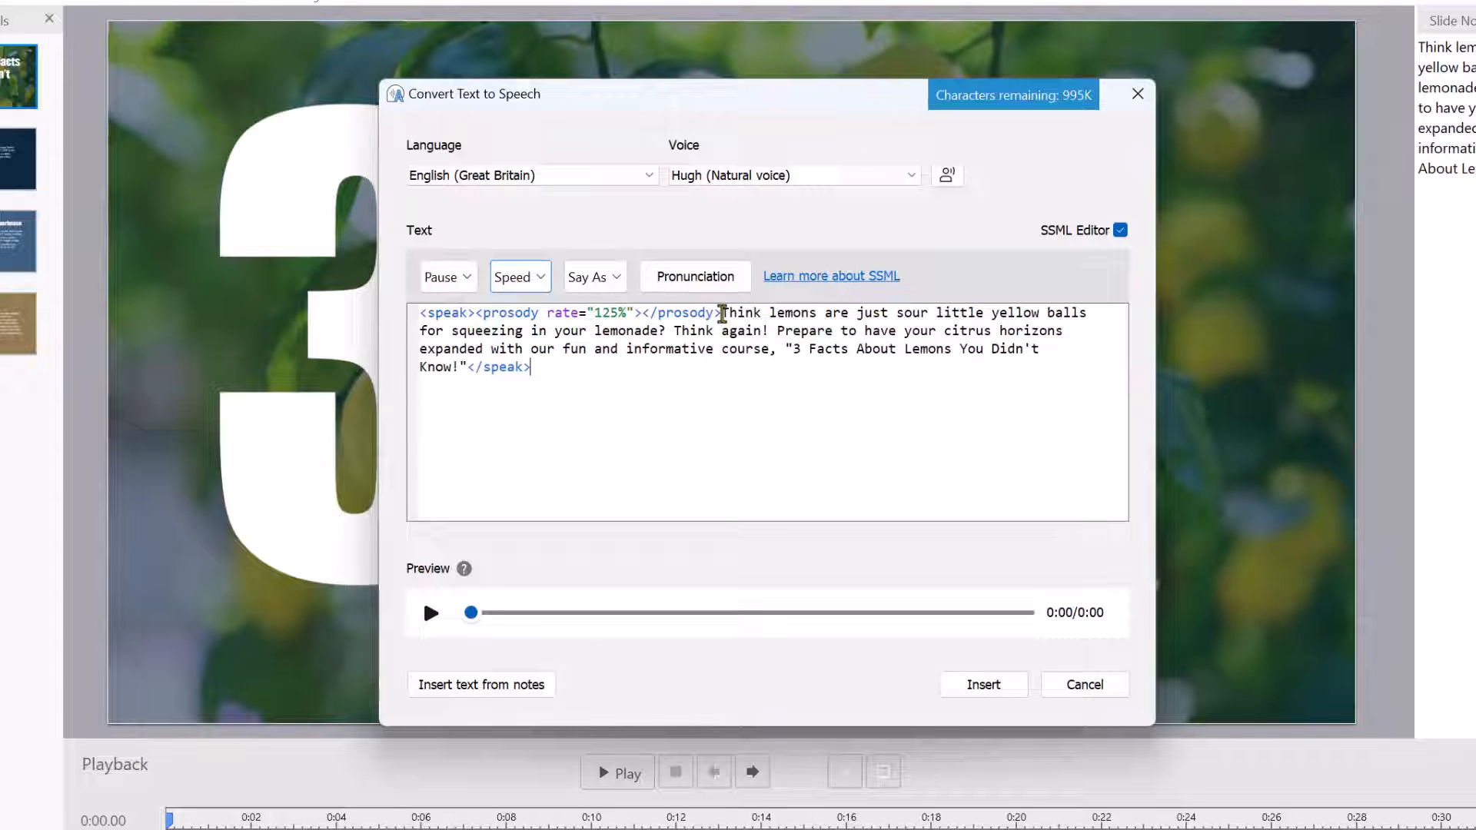
left_click_drag(722, 312, 466, 368)
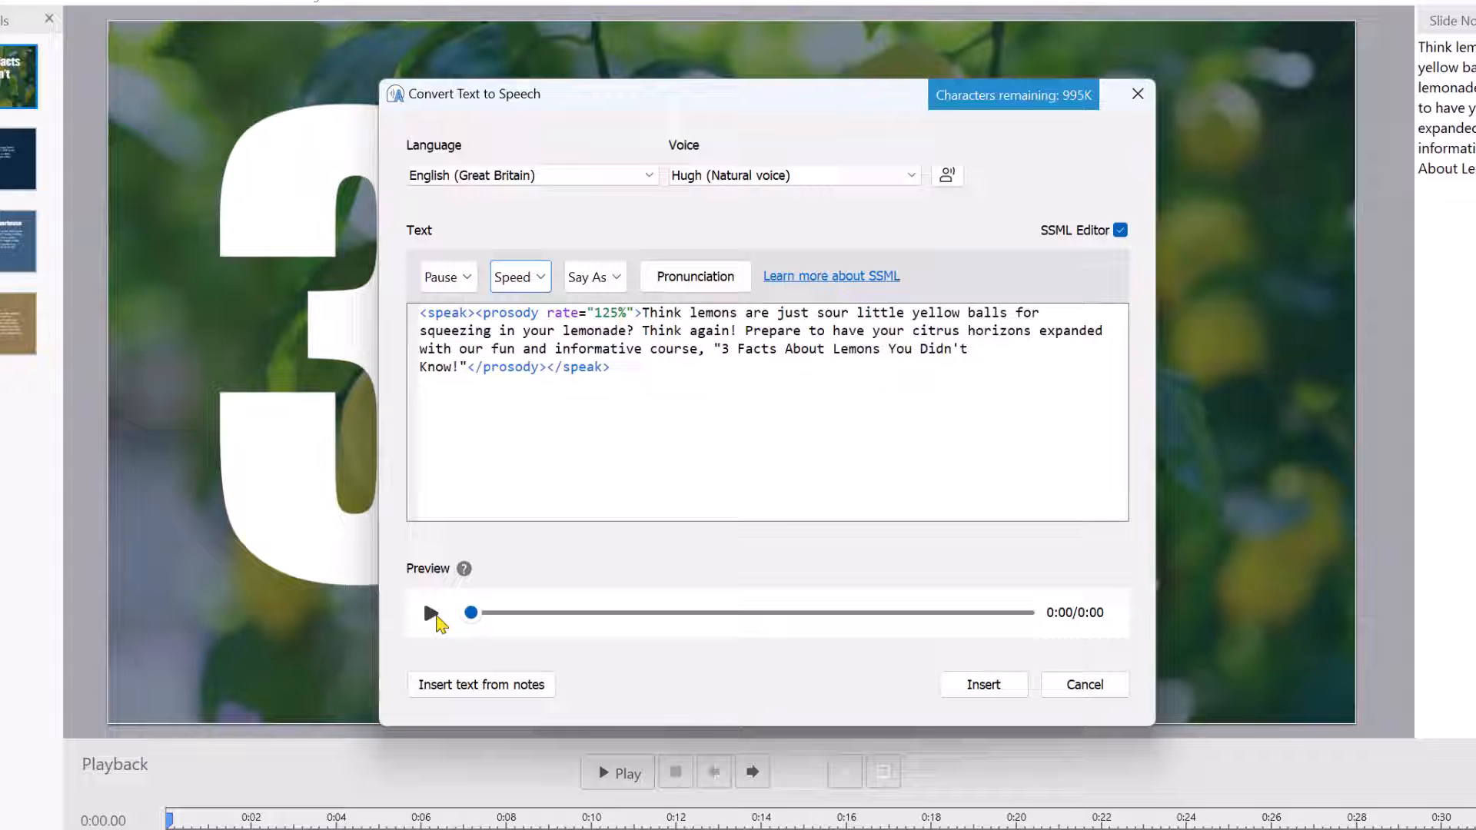
left_click(428, 612)
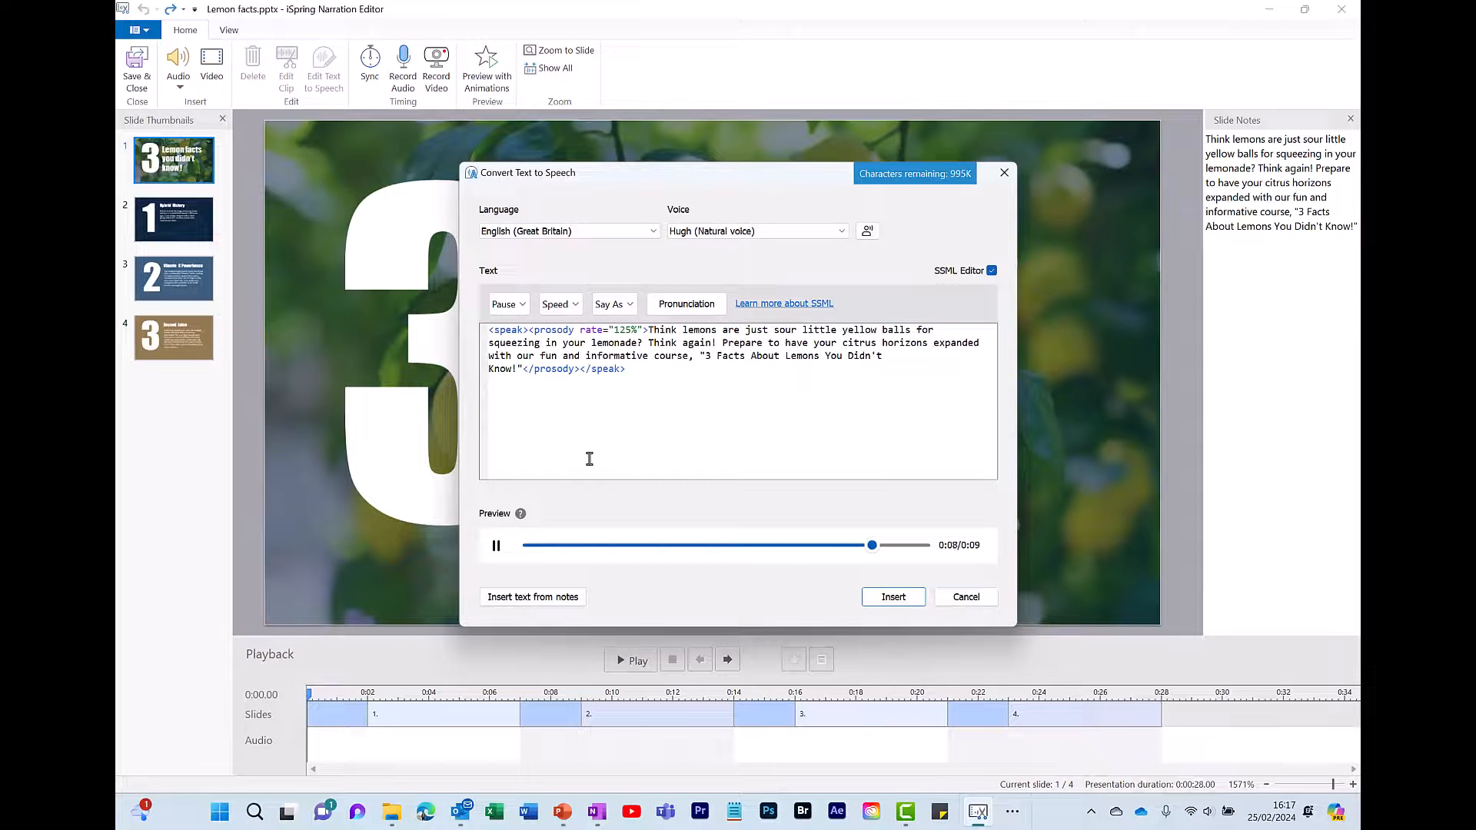
left_click(496, 545)
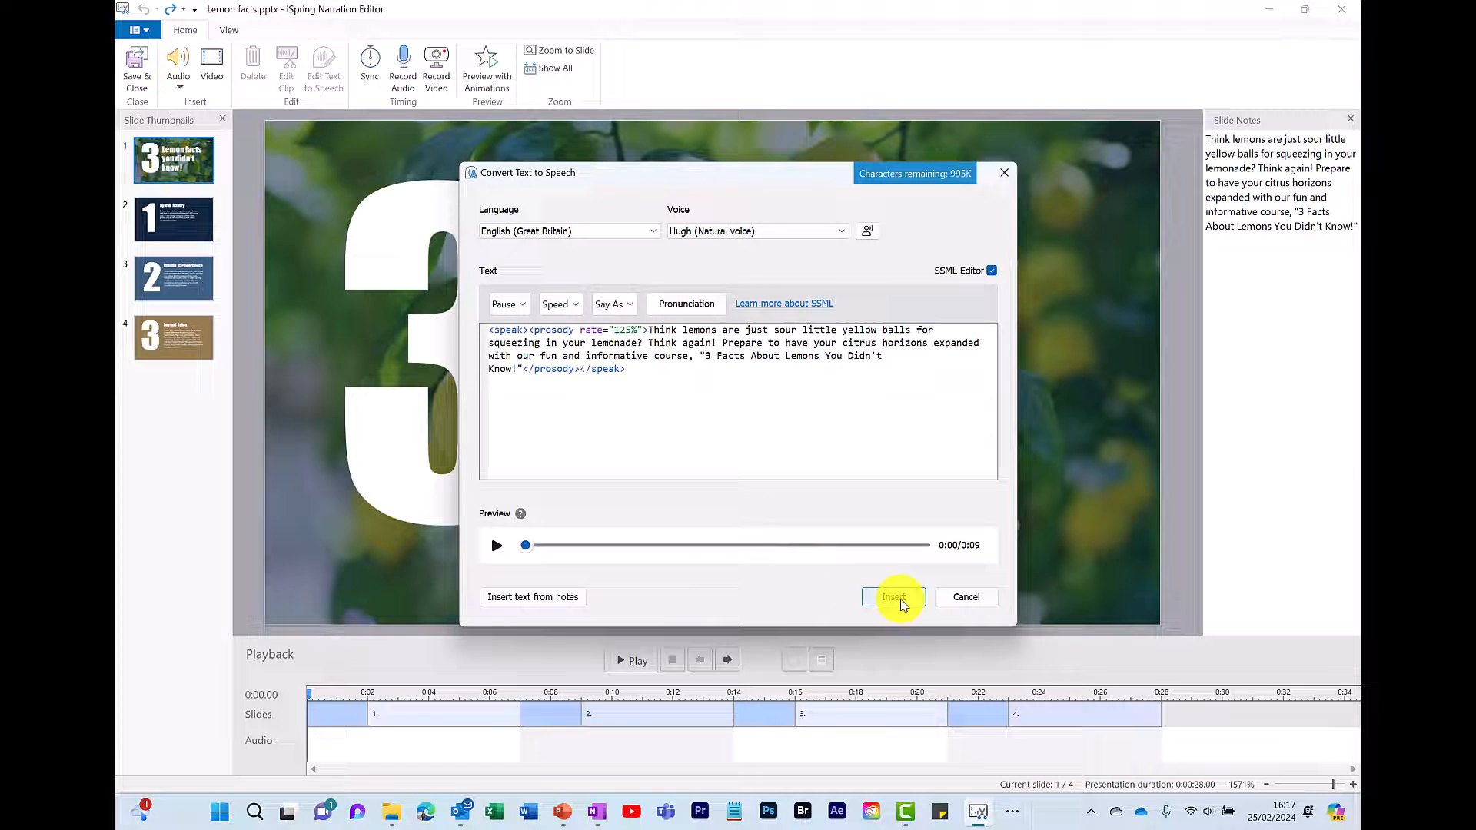
Insert the speech clip at slide 1's start with slide duration adjusted to the audio
left_click(892, 597)
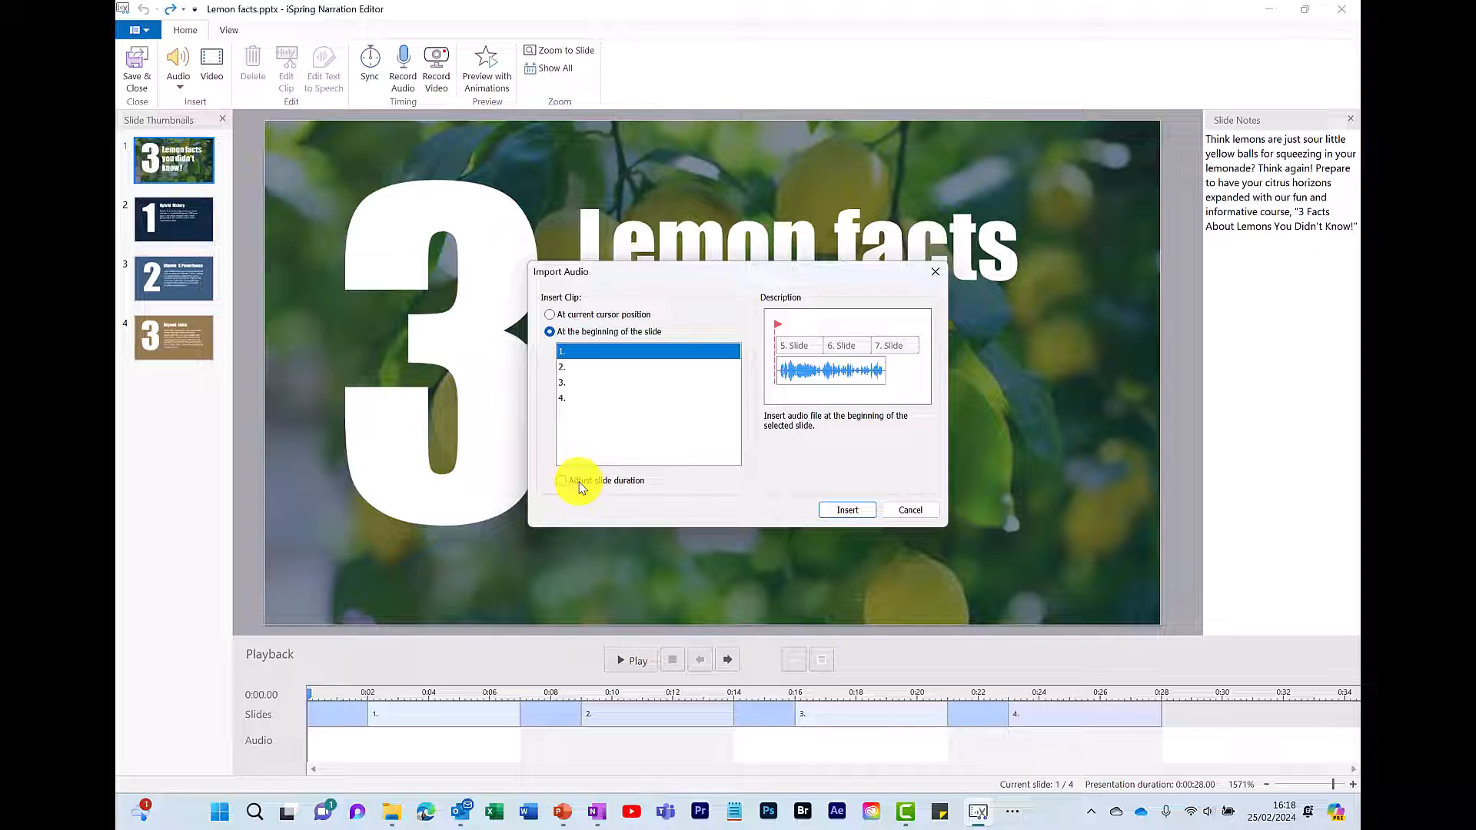
left_click(561, 480)
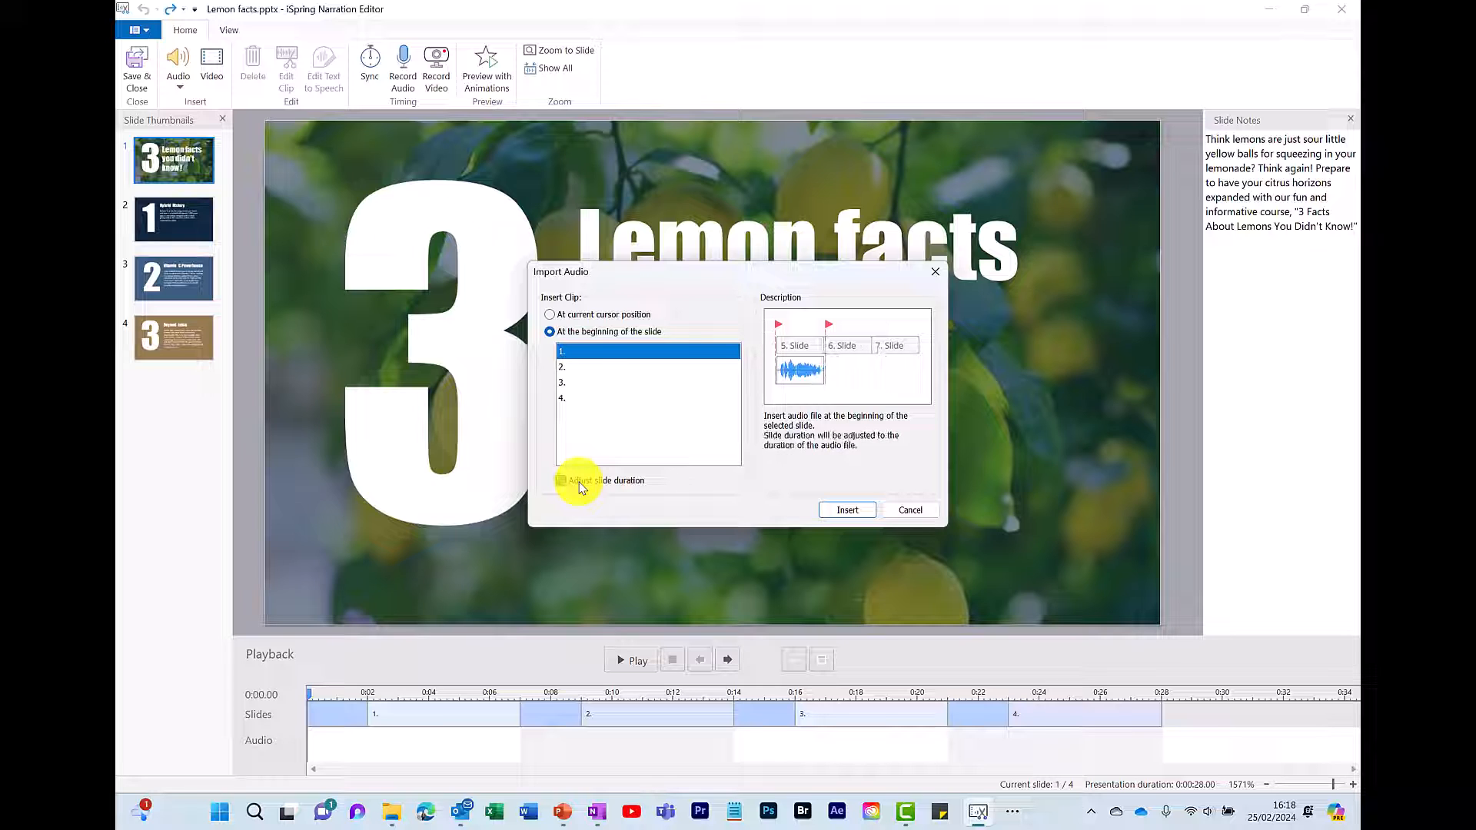
left_click(561, 479)
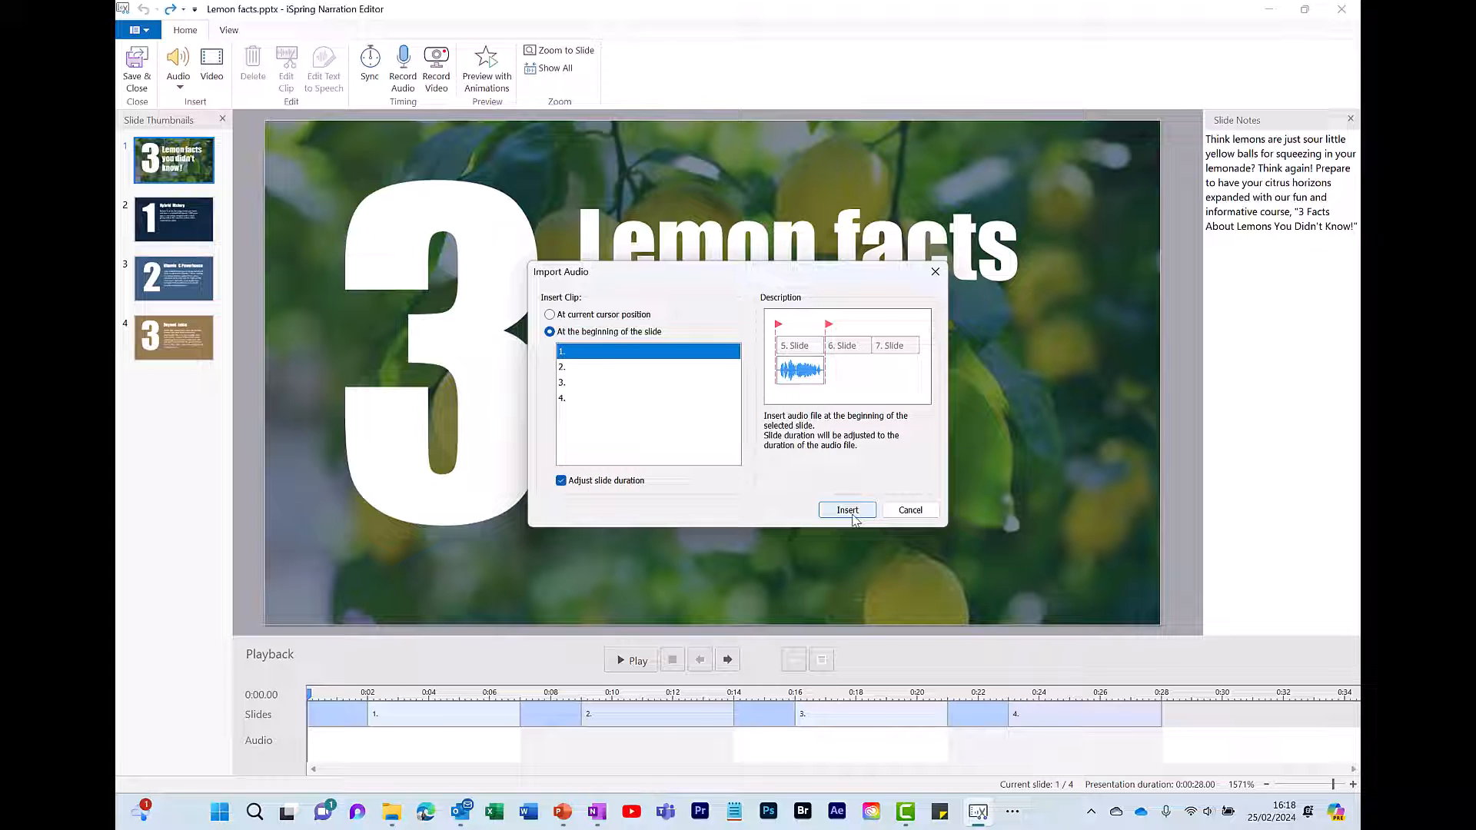
left_click(847, 509)
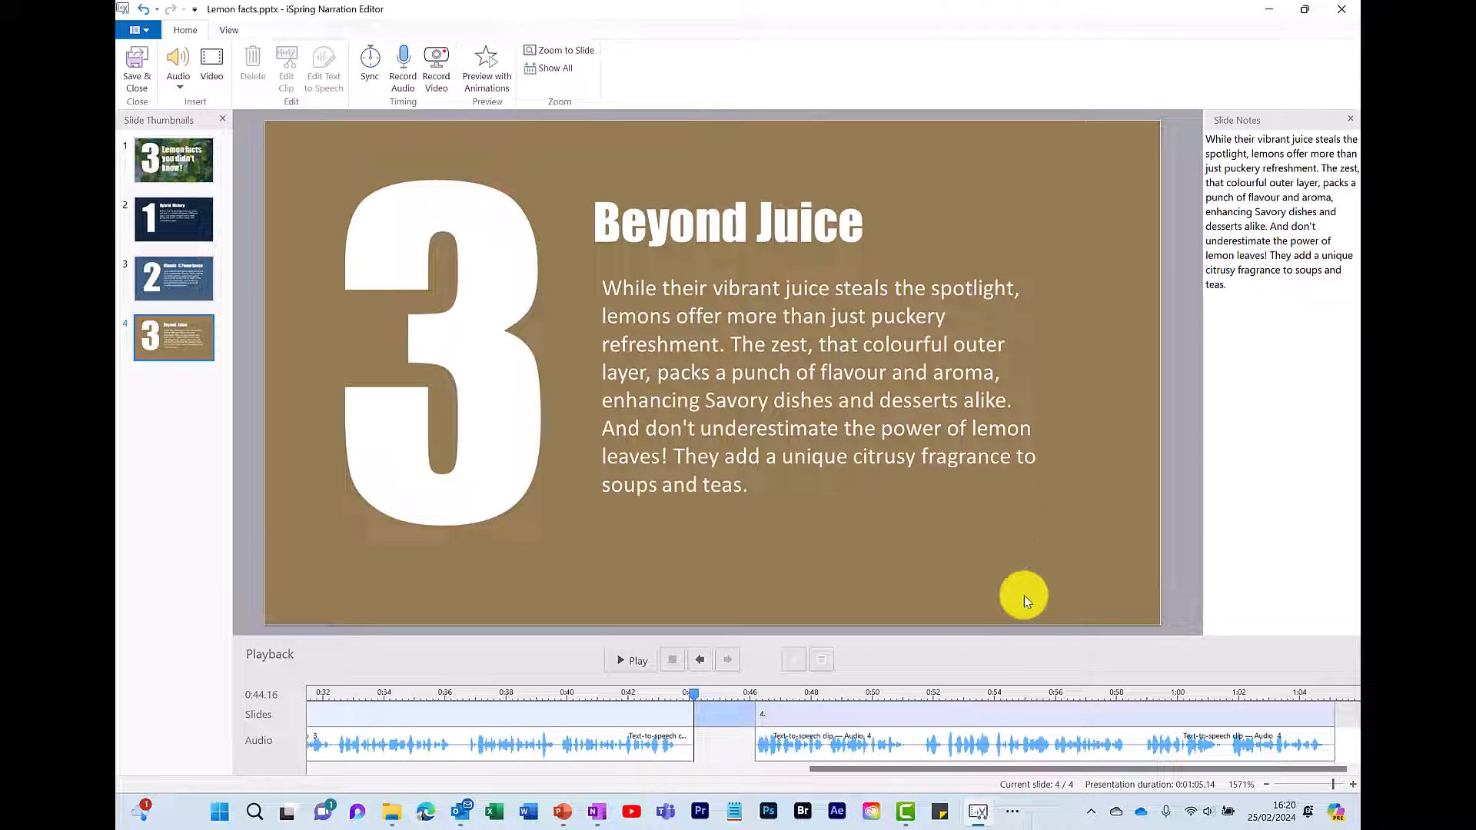
mouse_move(137, 66)
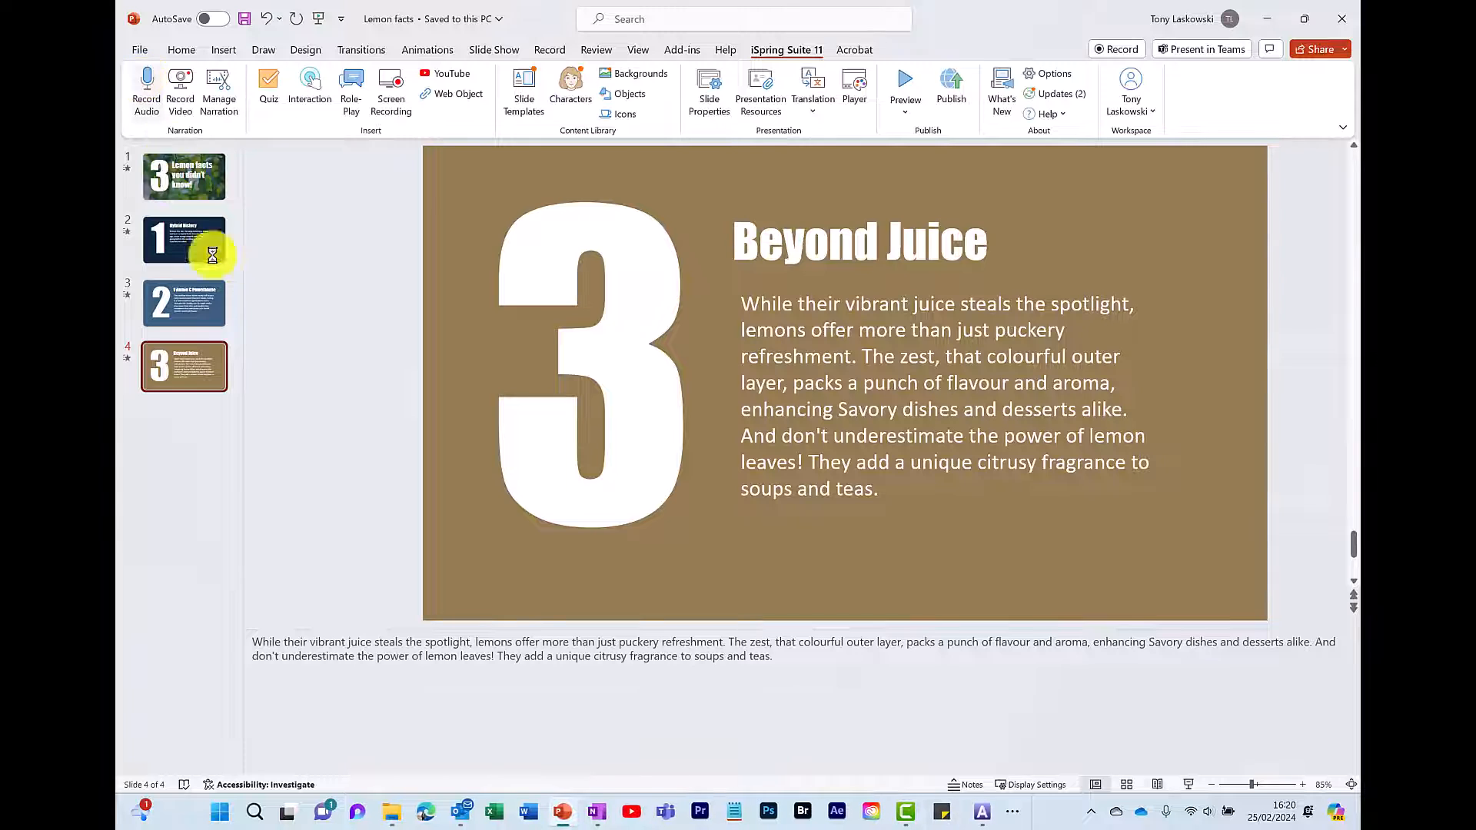
Select the title slide in the narrated PowerPoint deck
left_click(183, 177)
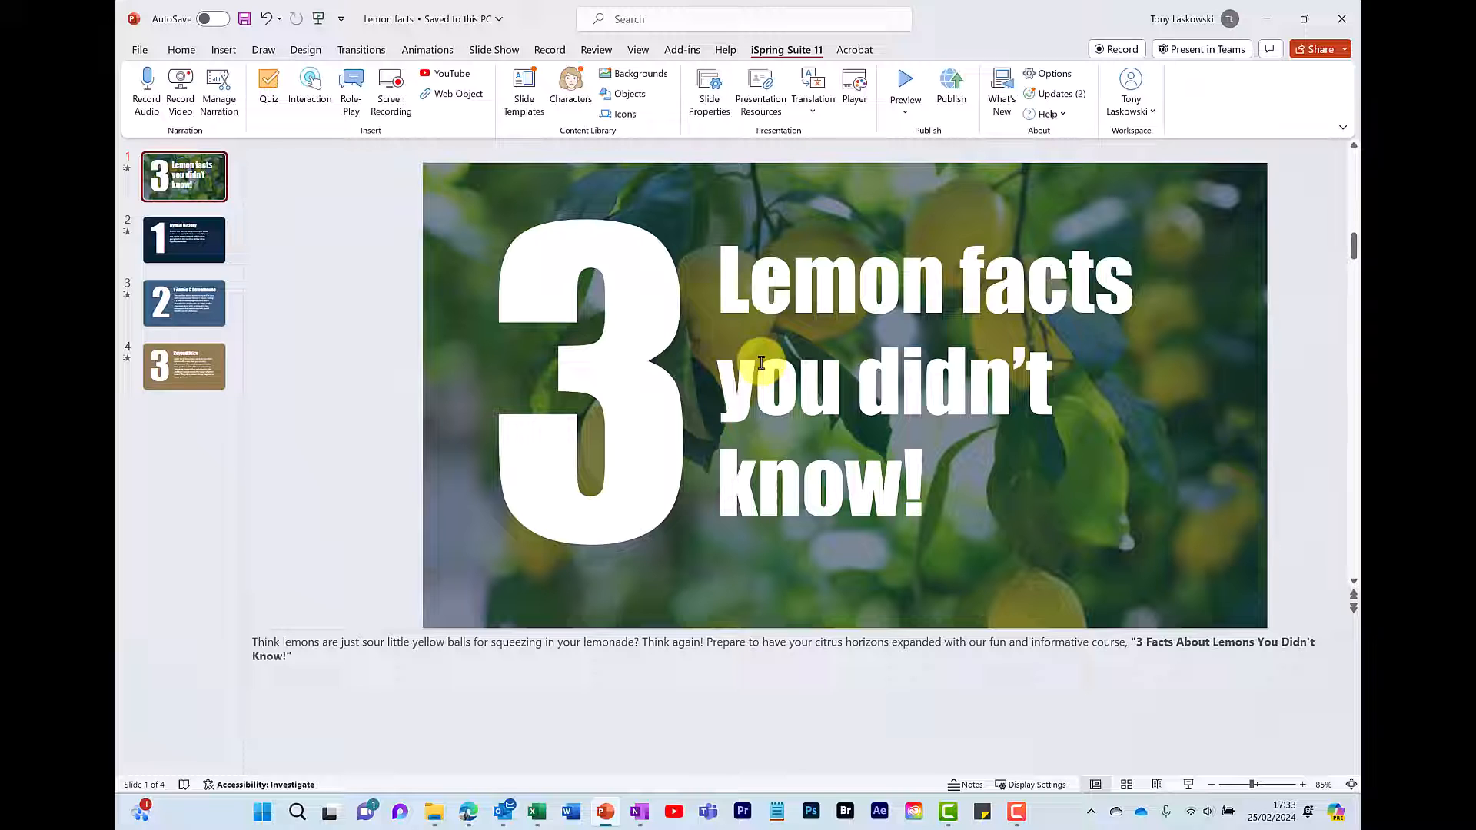
mouse_move(873, 249)
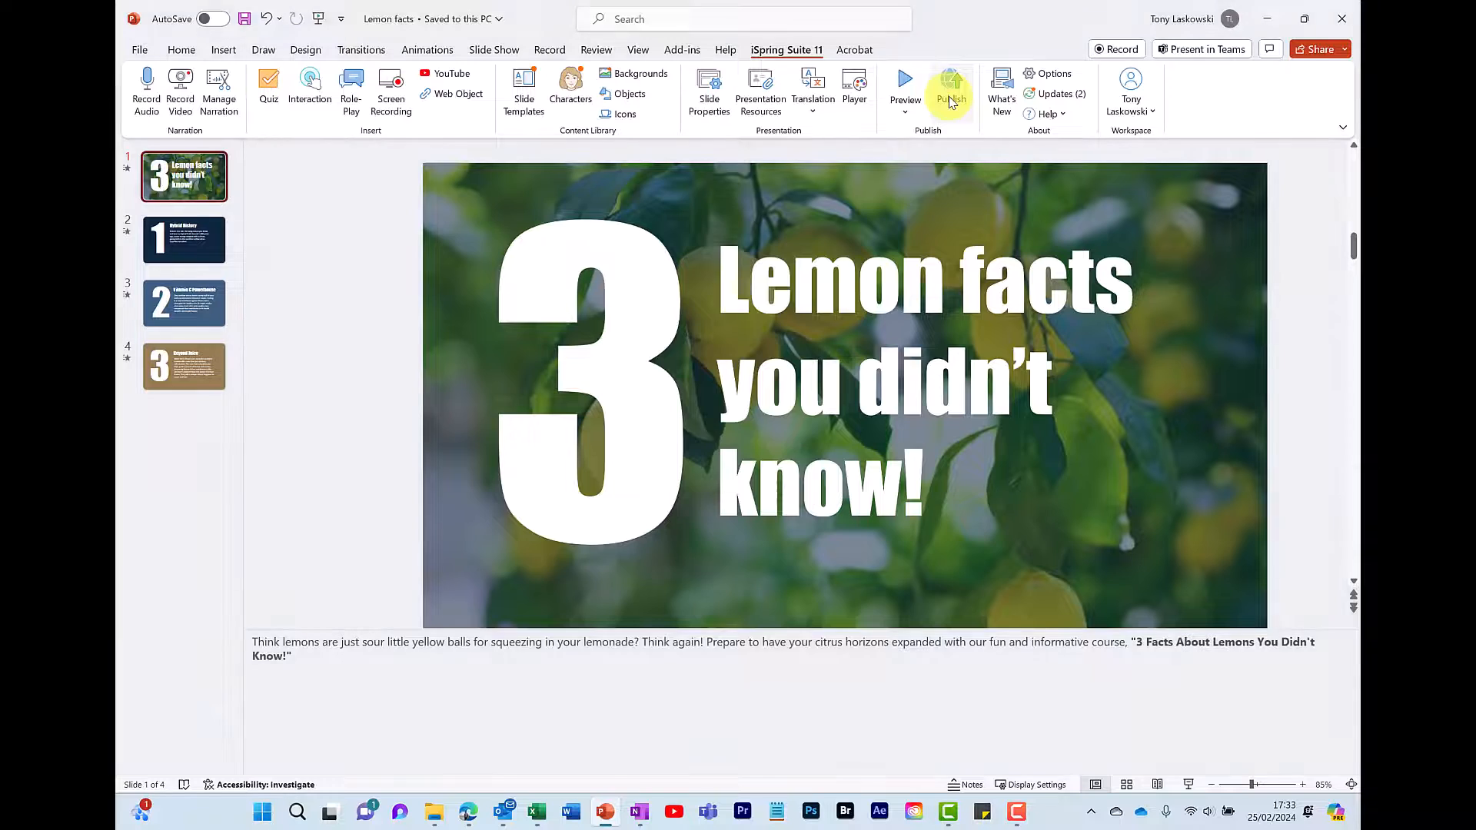
Publish the Lemon facts deck to iSpring Space and open it in the cloud library
left_click(950, 90)
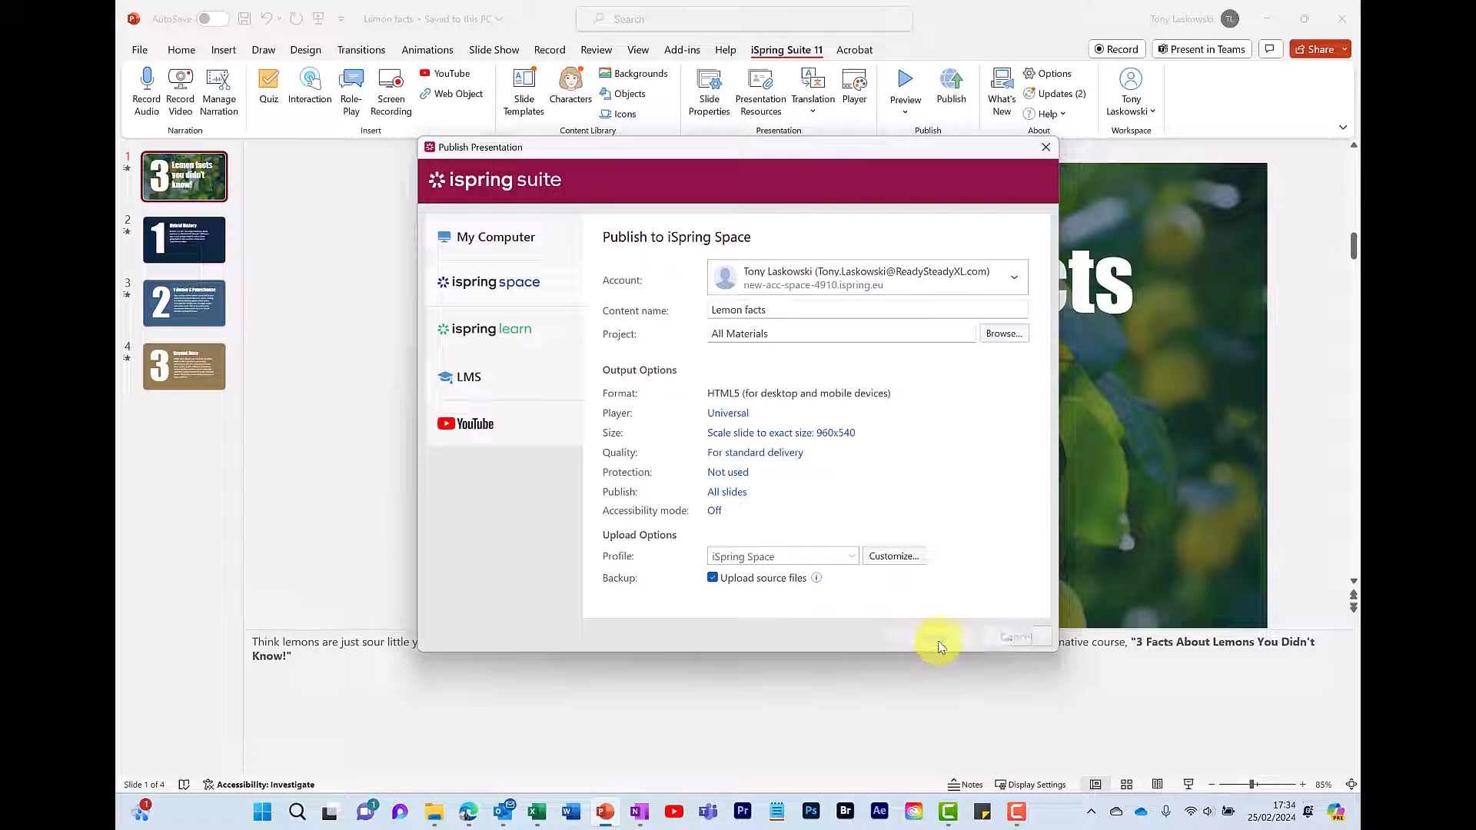
left_click(1017, 637)
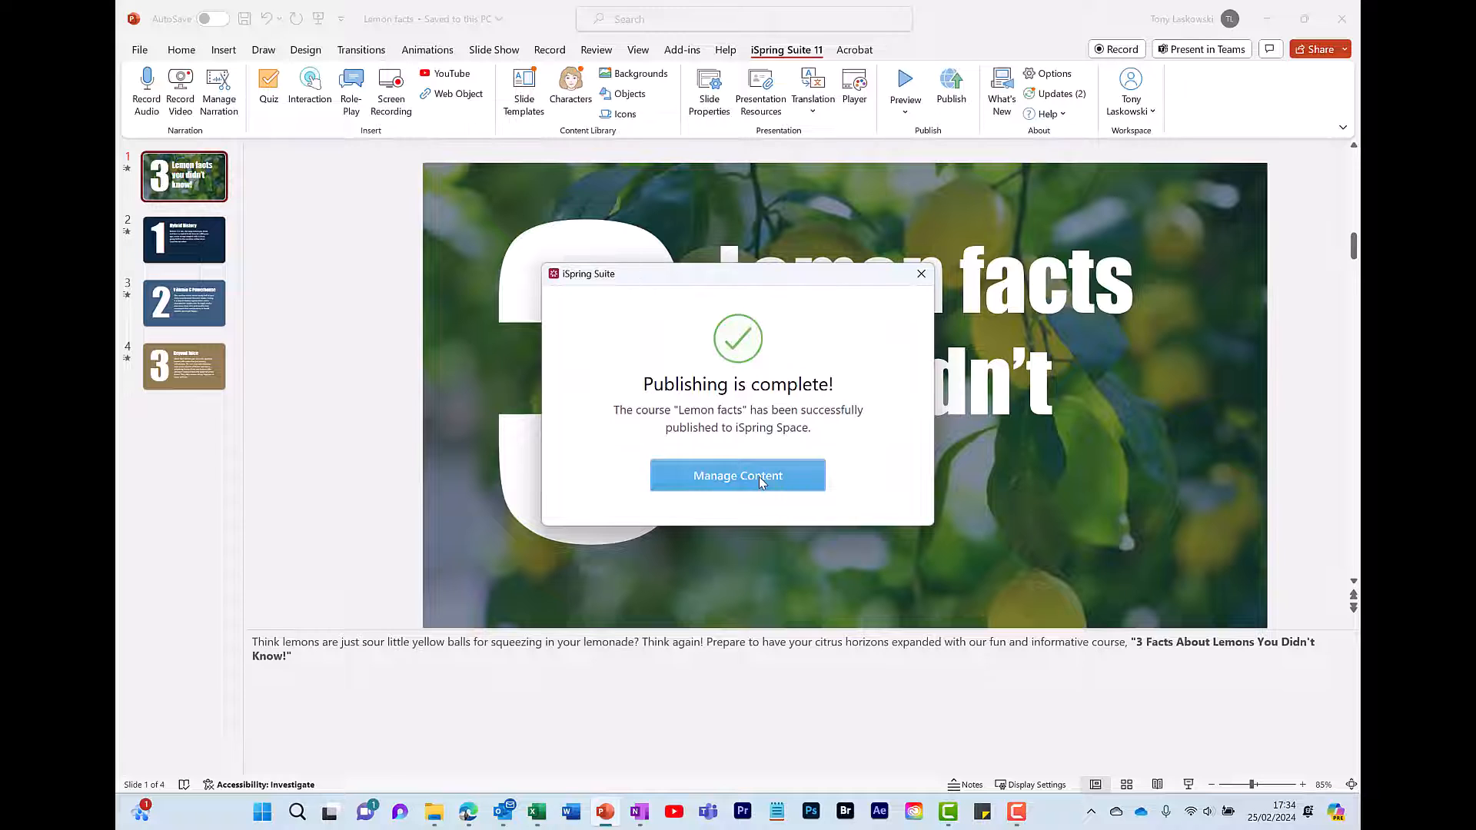
left_click(738, 475)
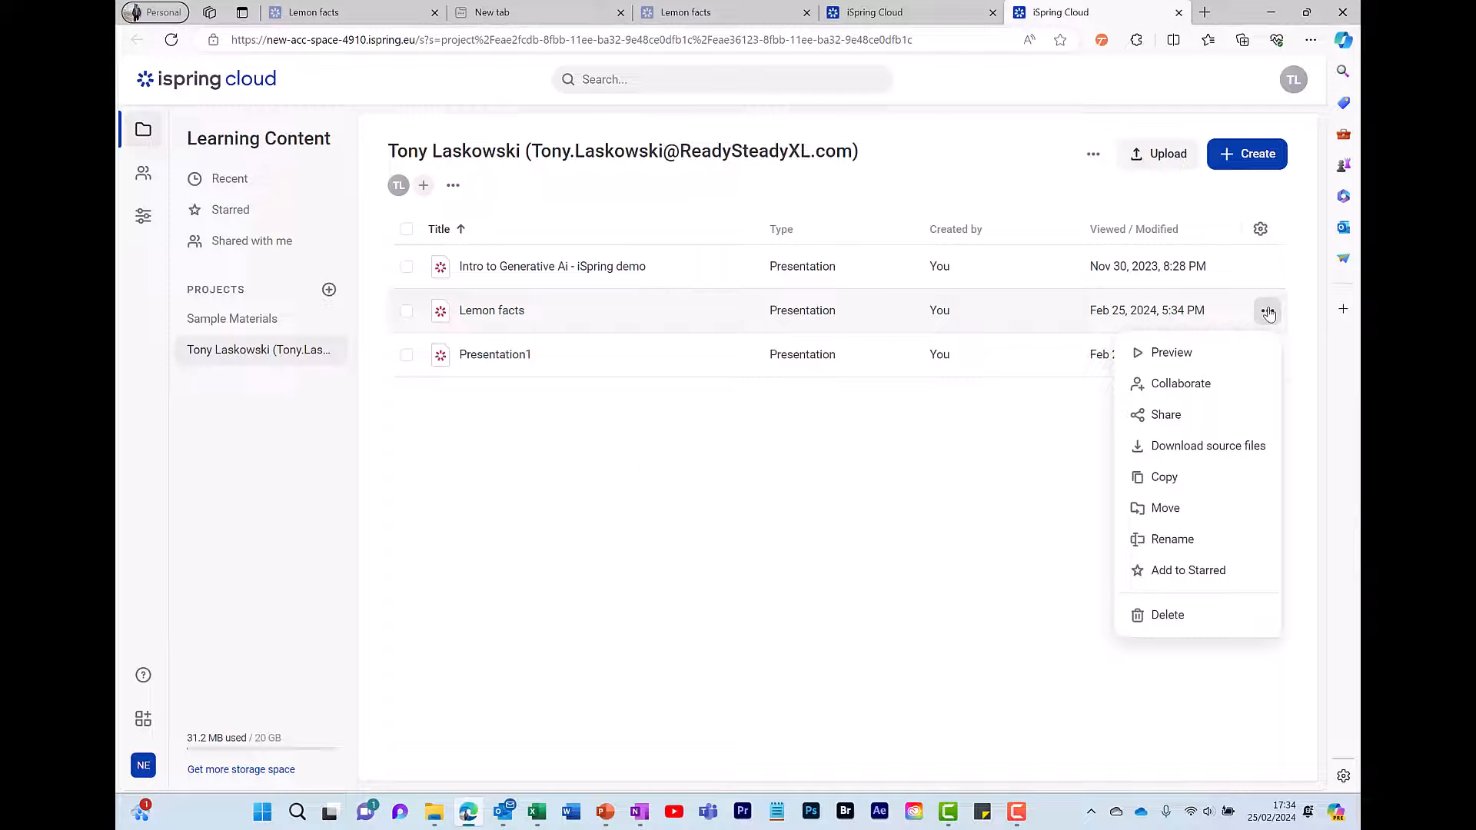
mouse_move(1165, 414)
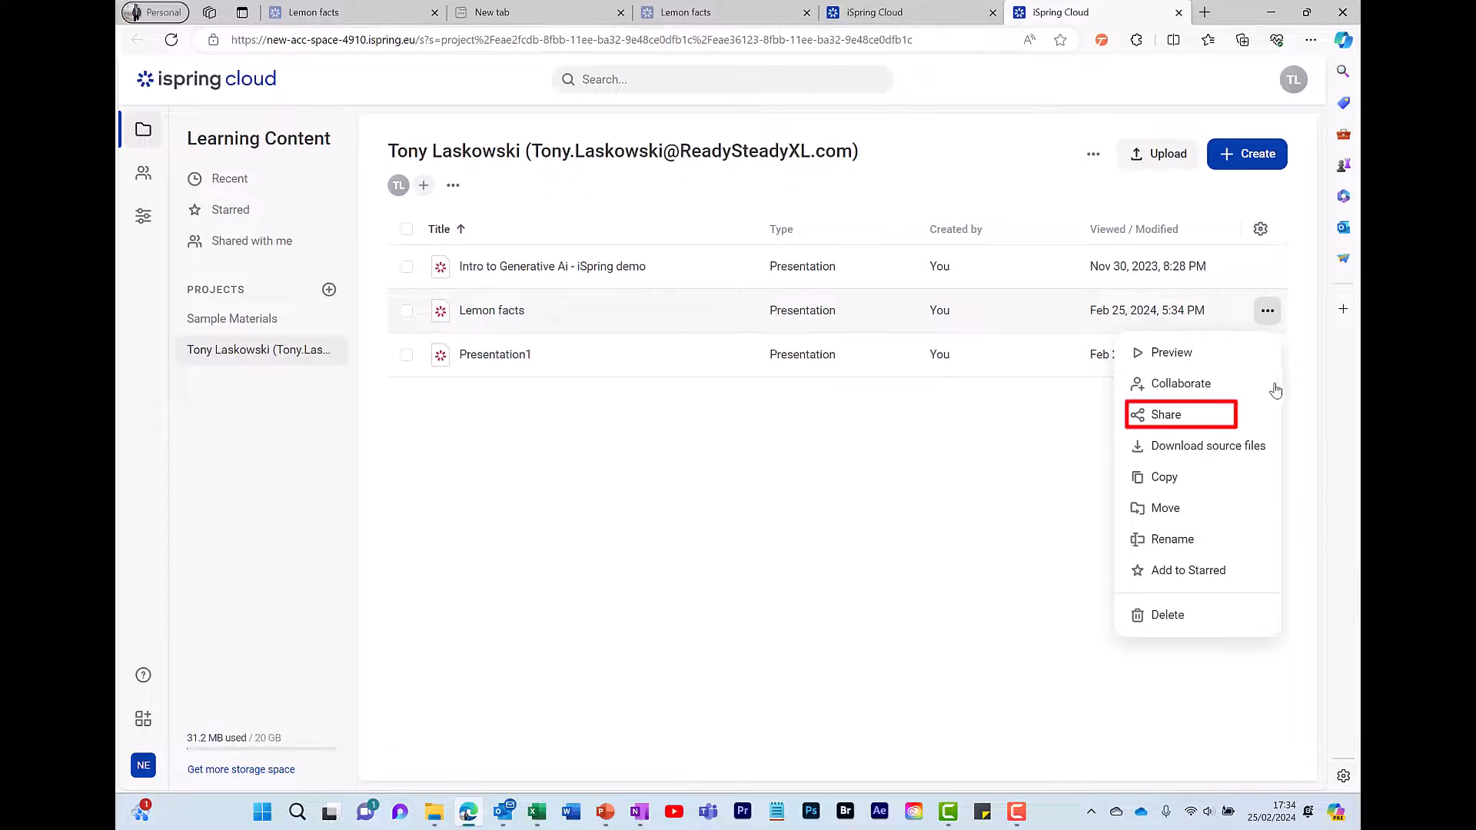